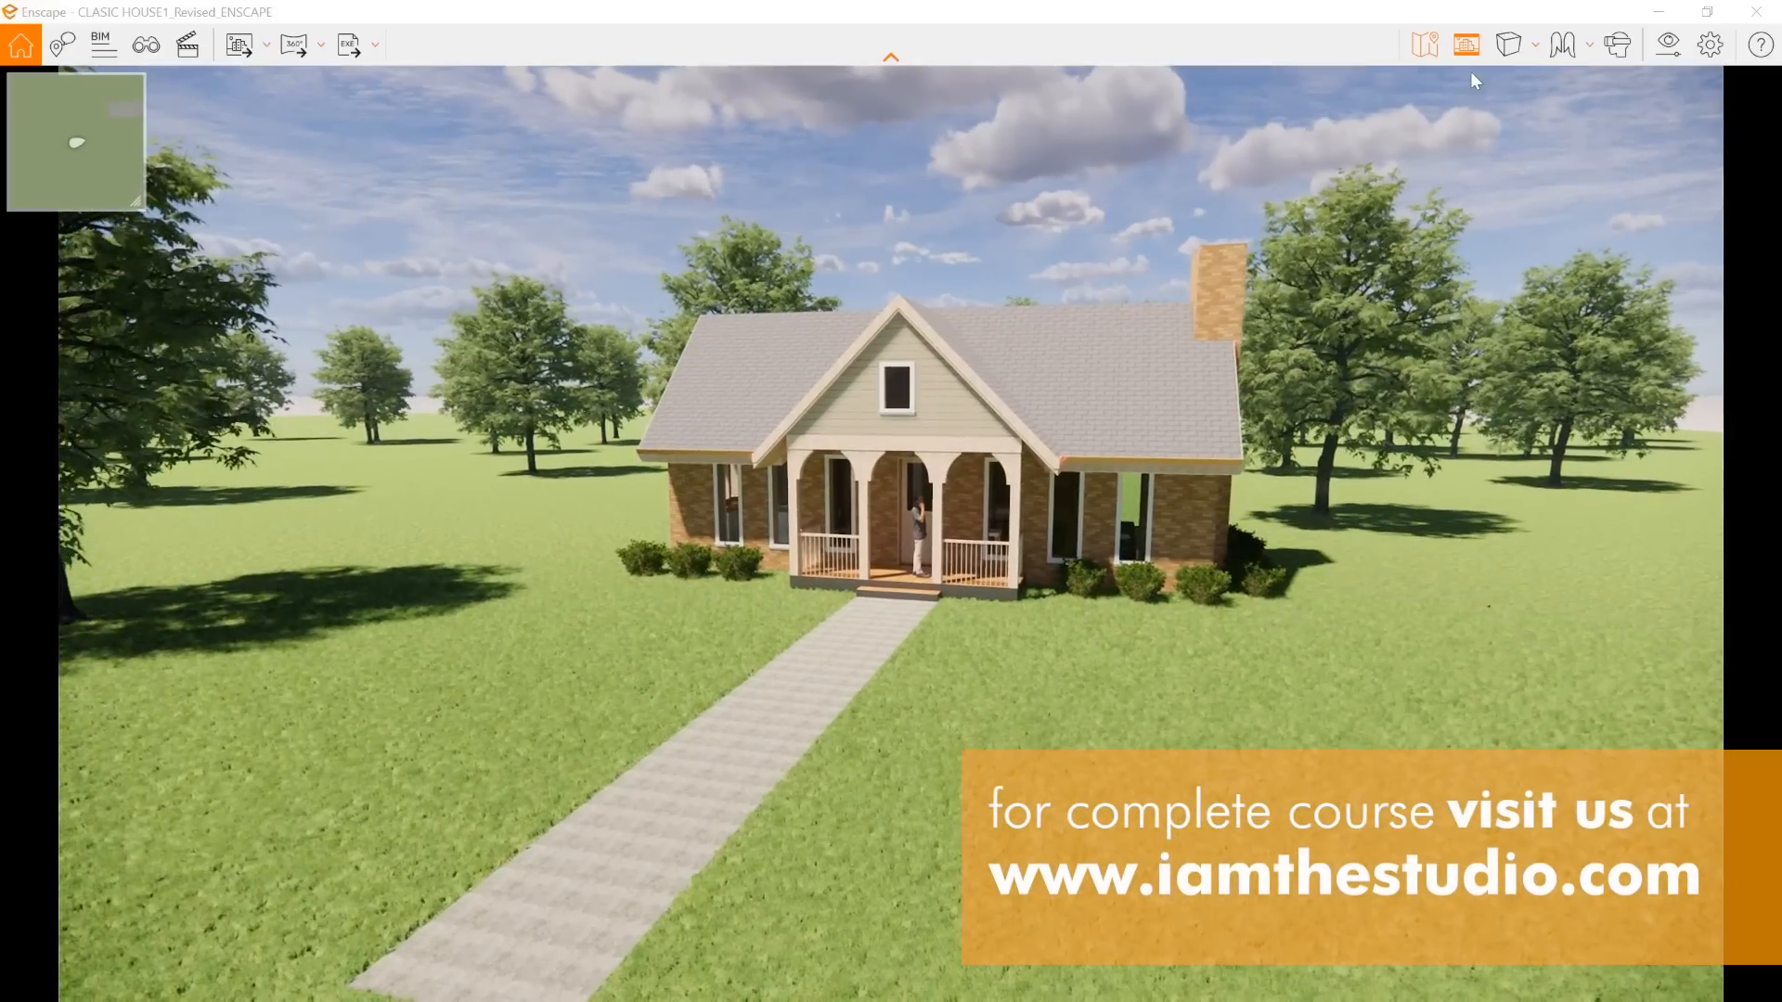
Step: Browse the Enscape fly and walk navigation mode choices
click(1565, 44)
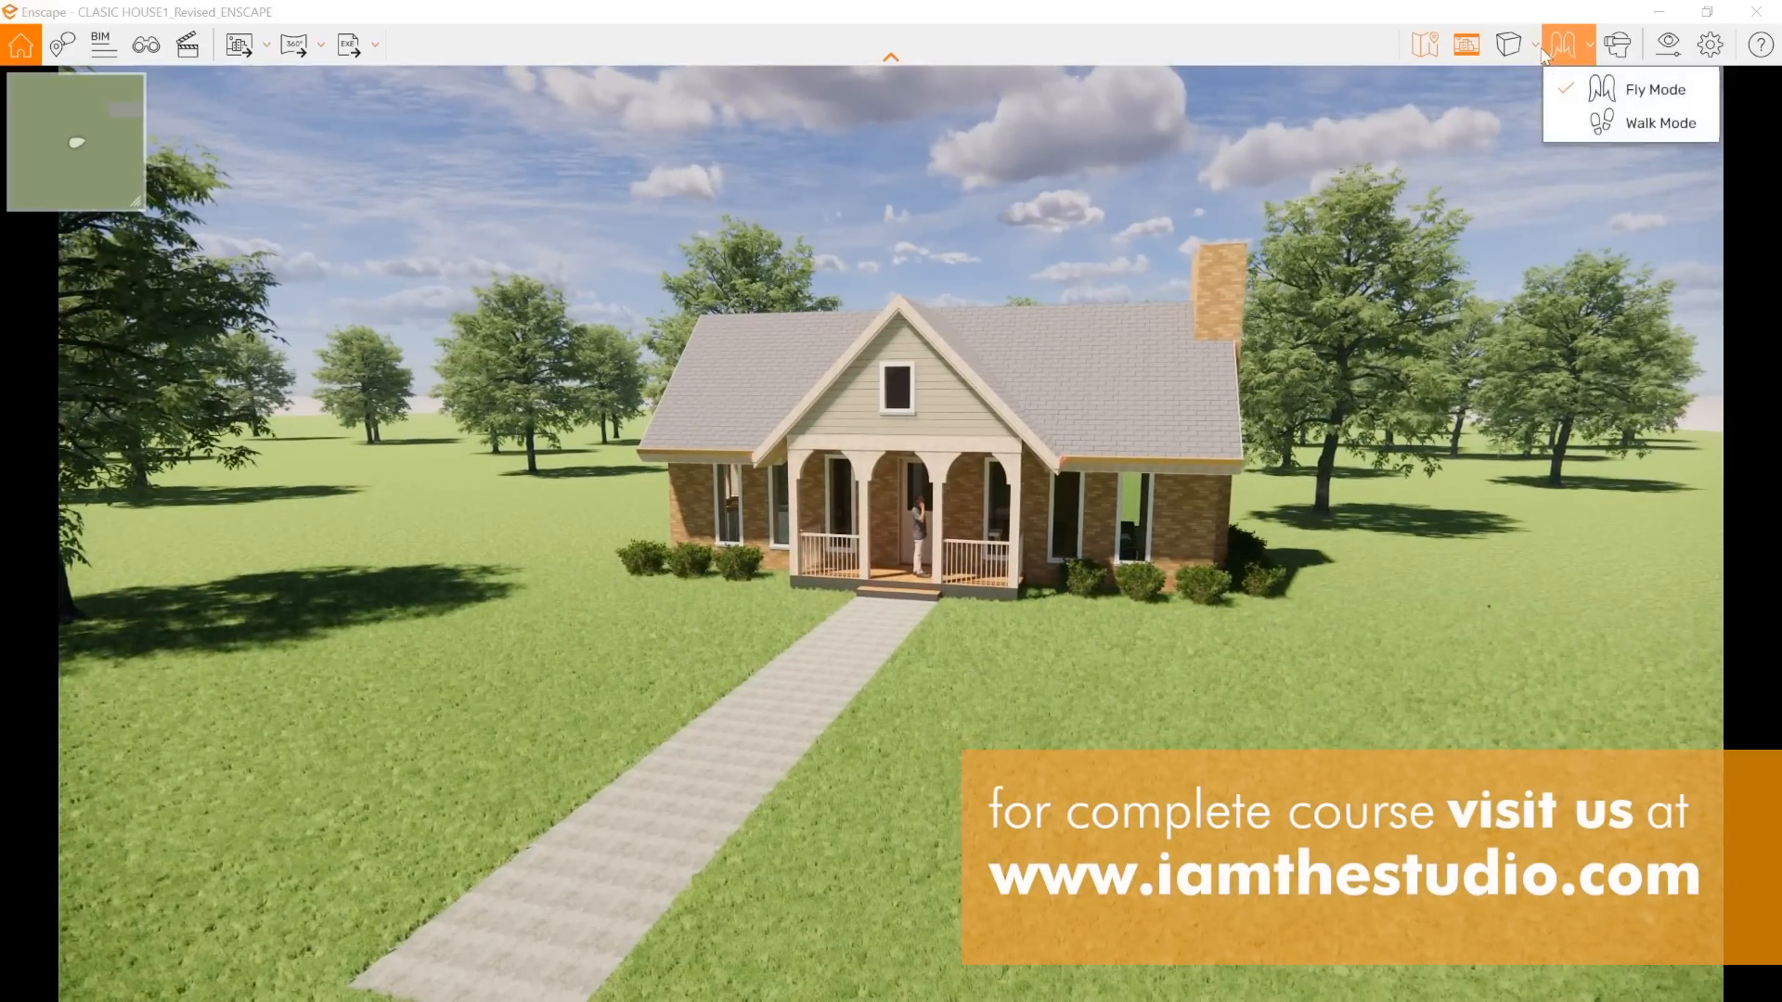
click(1507, 45)
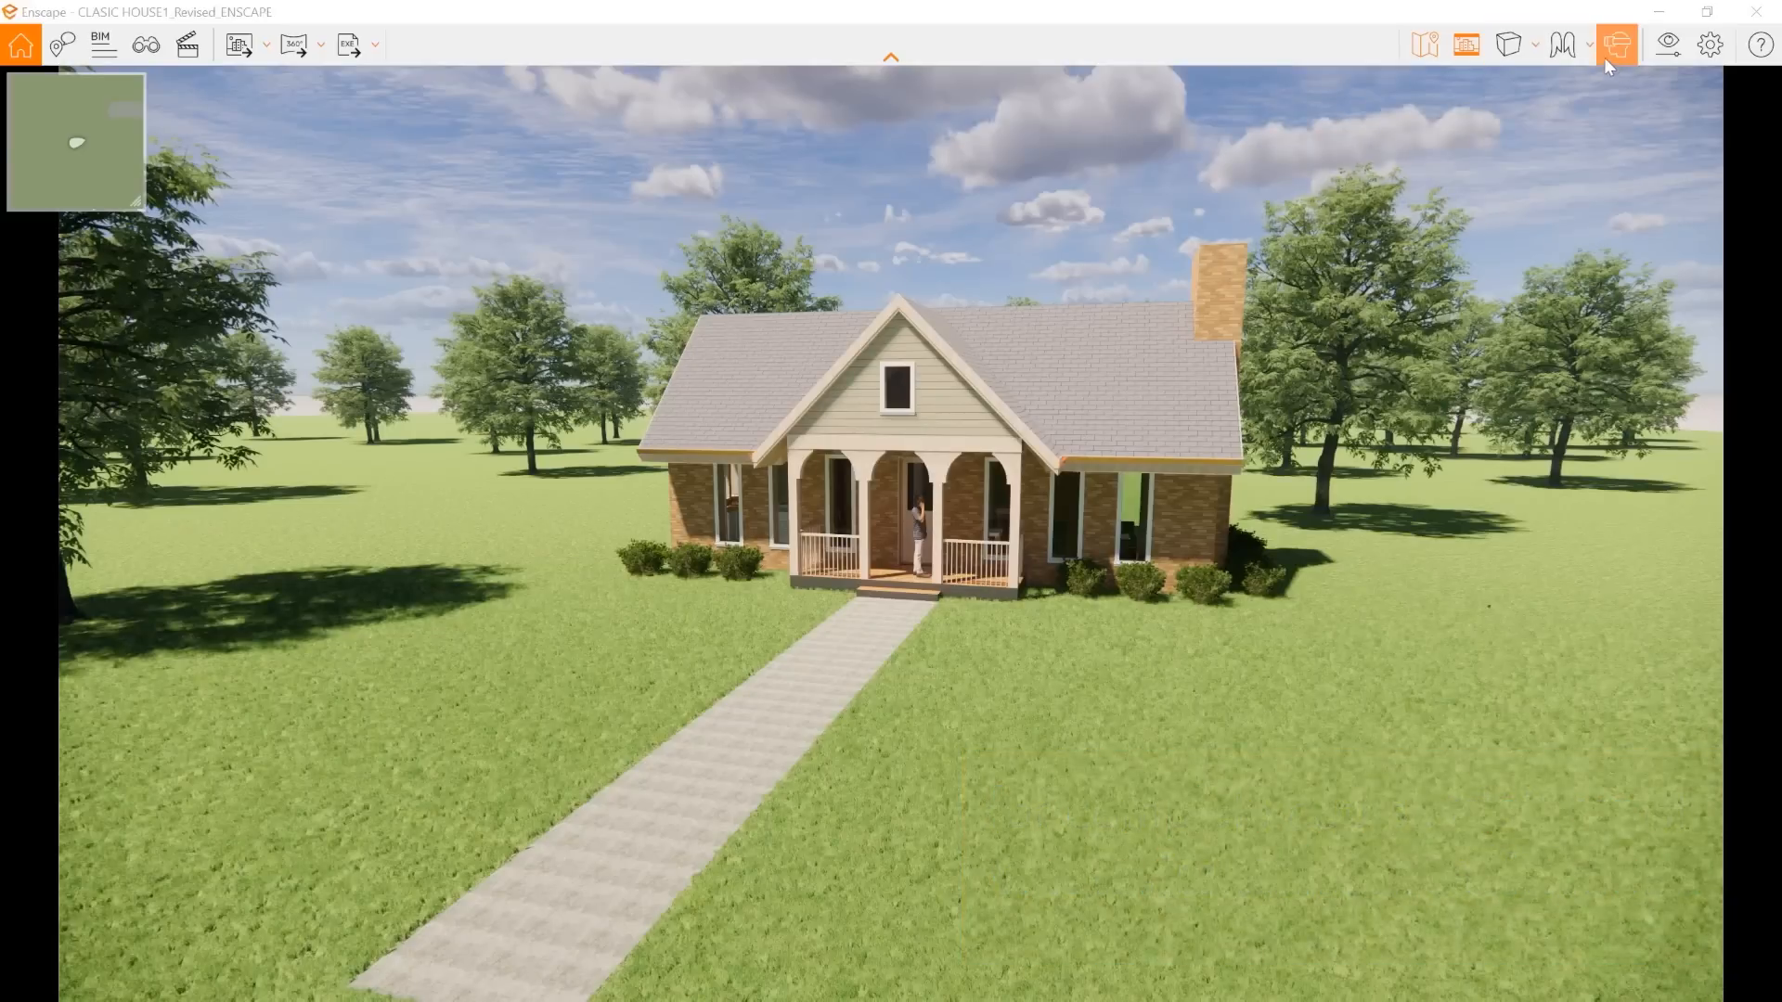
click(1589, 45)
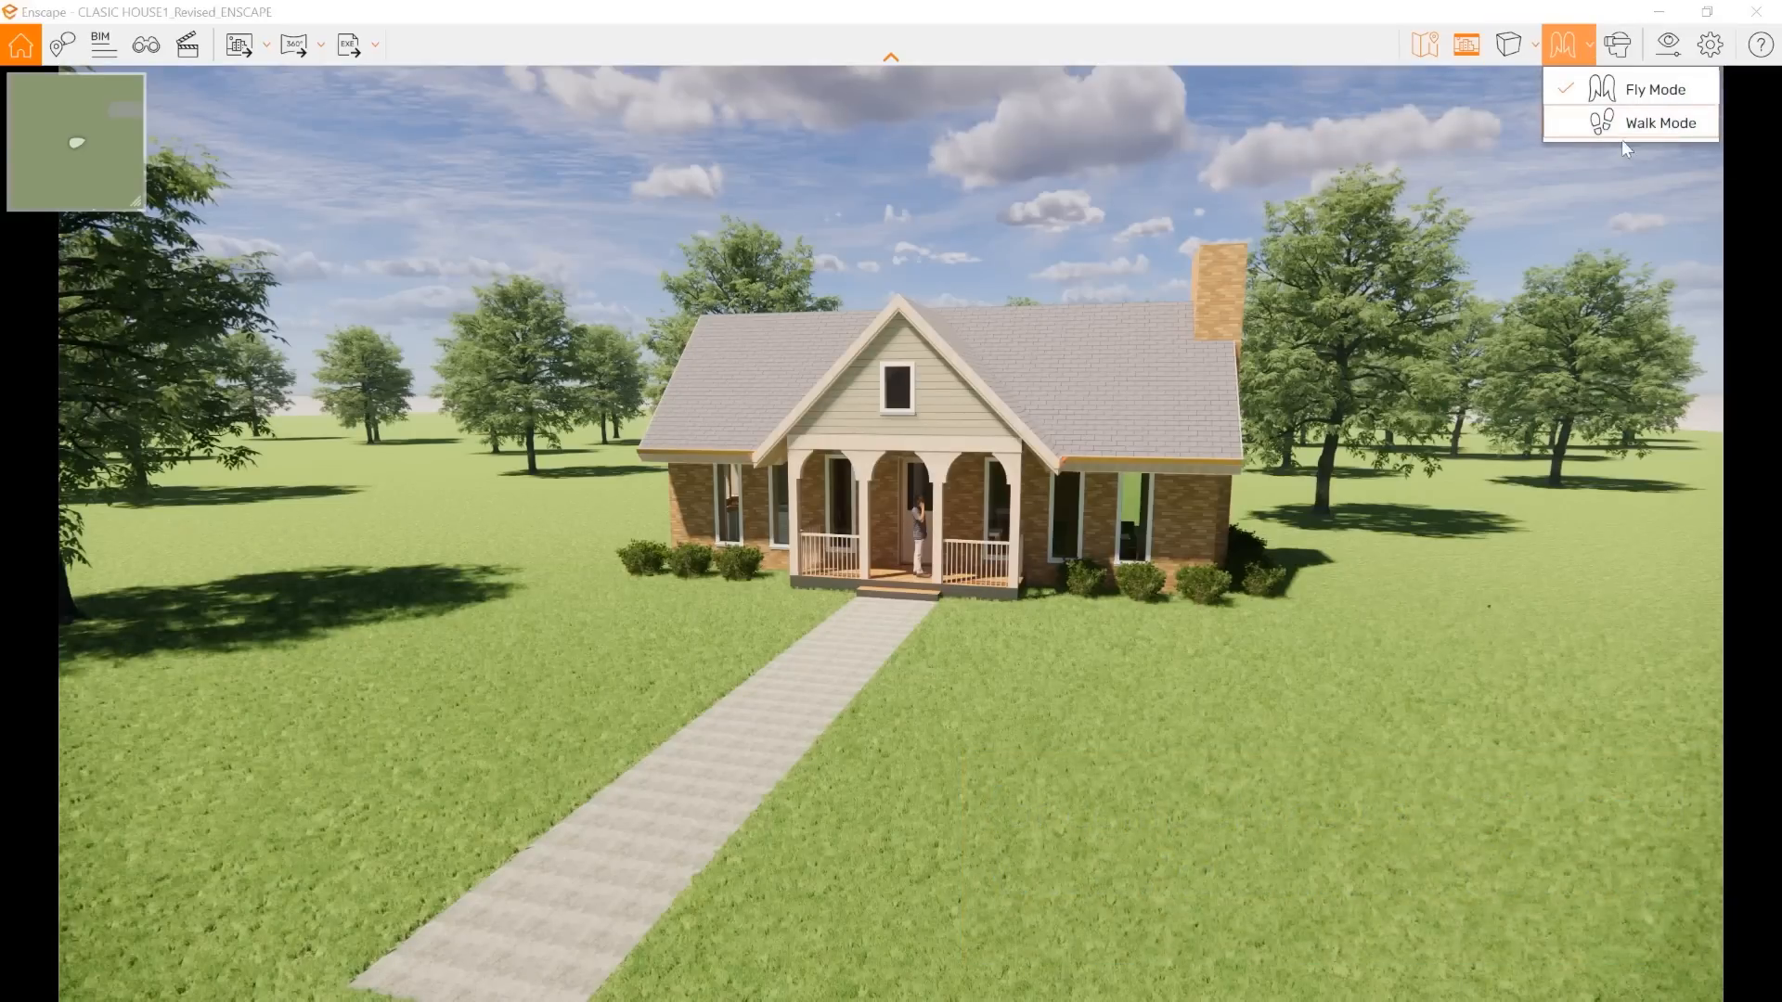
mouse_move(1341, 72)
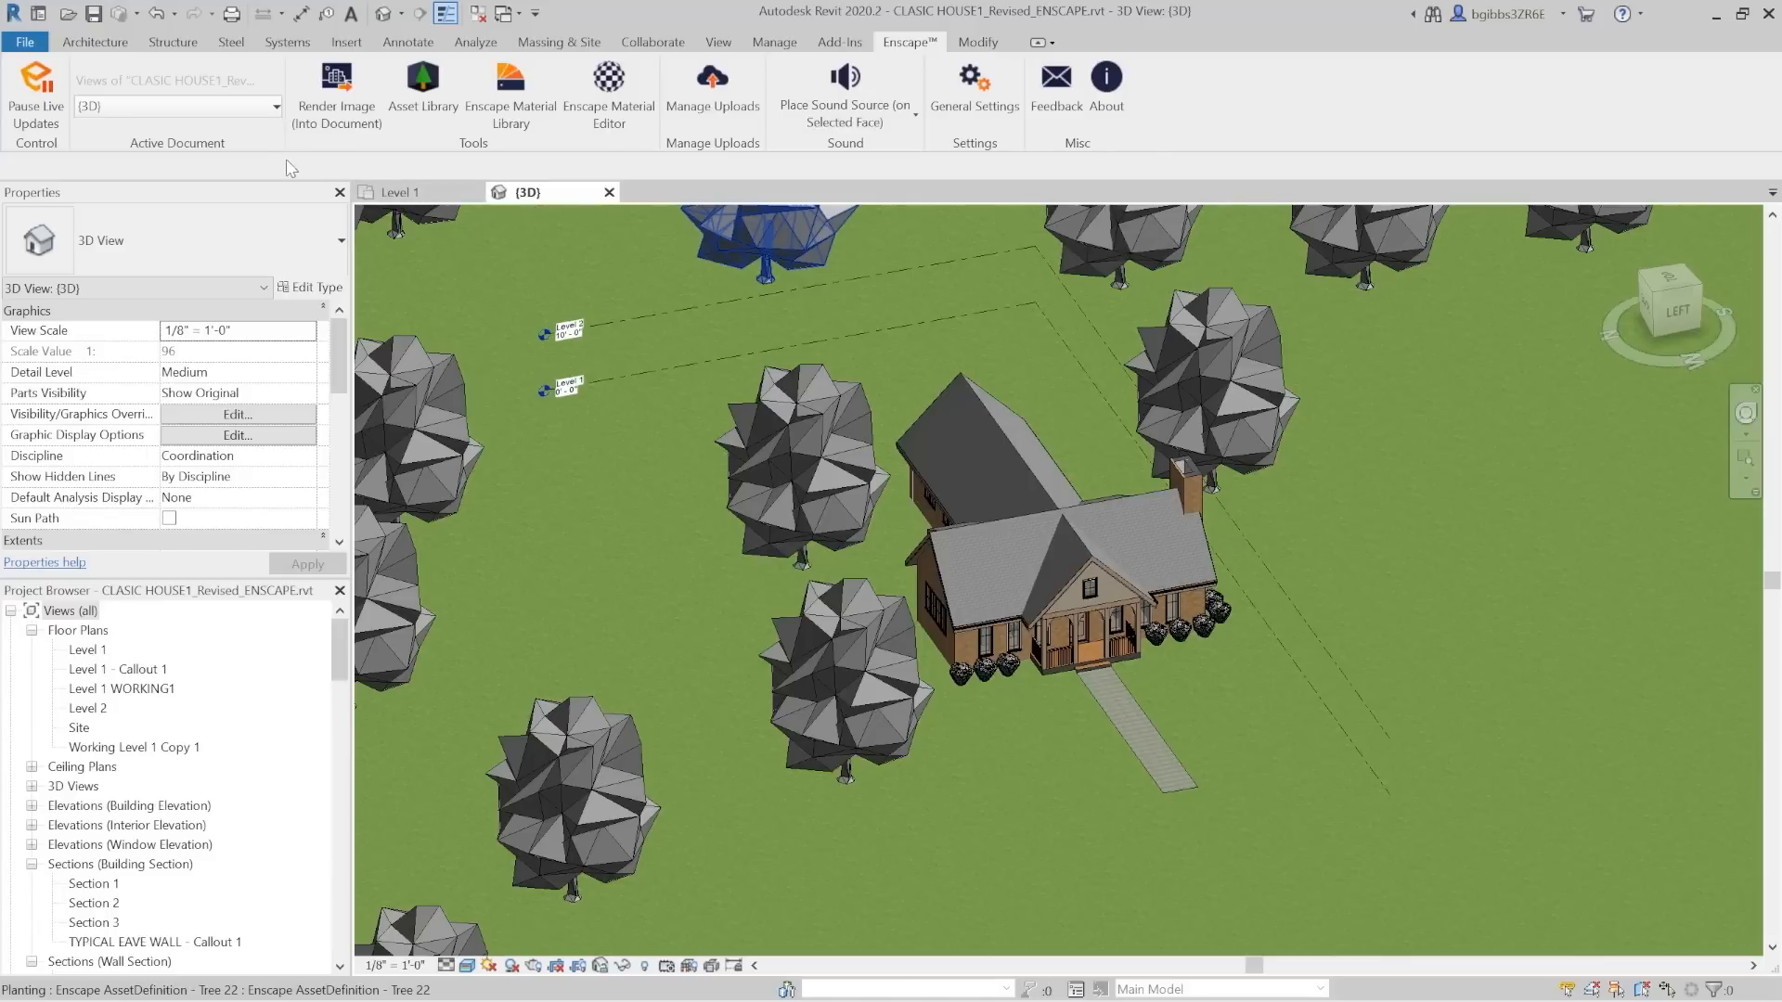
mouse_move(67, 147)
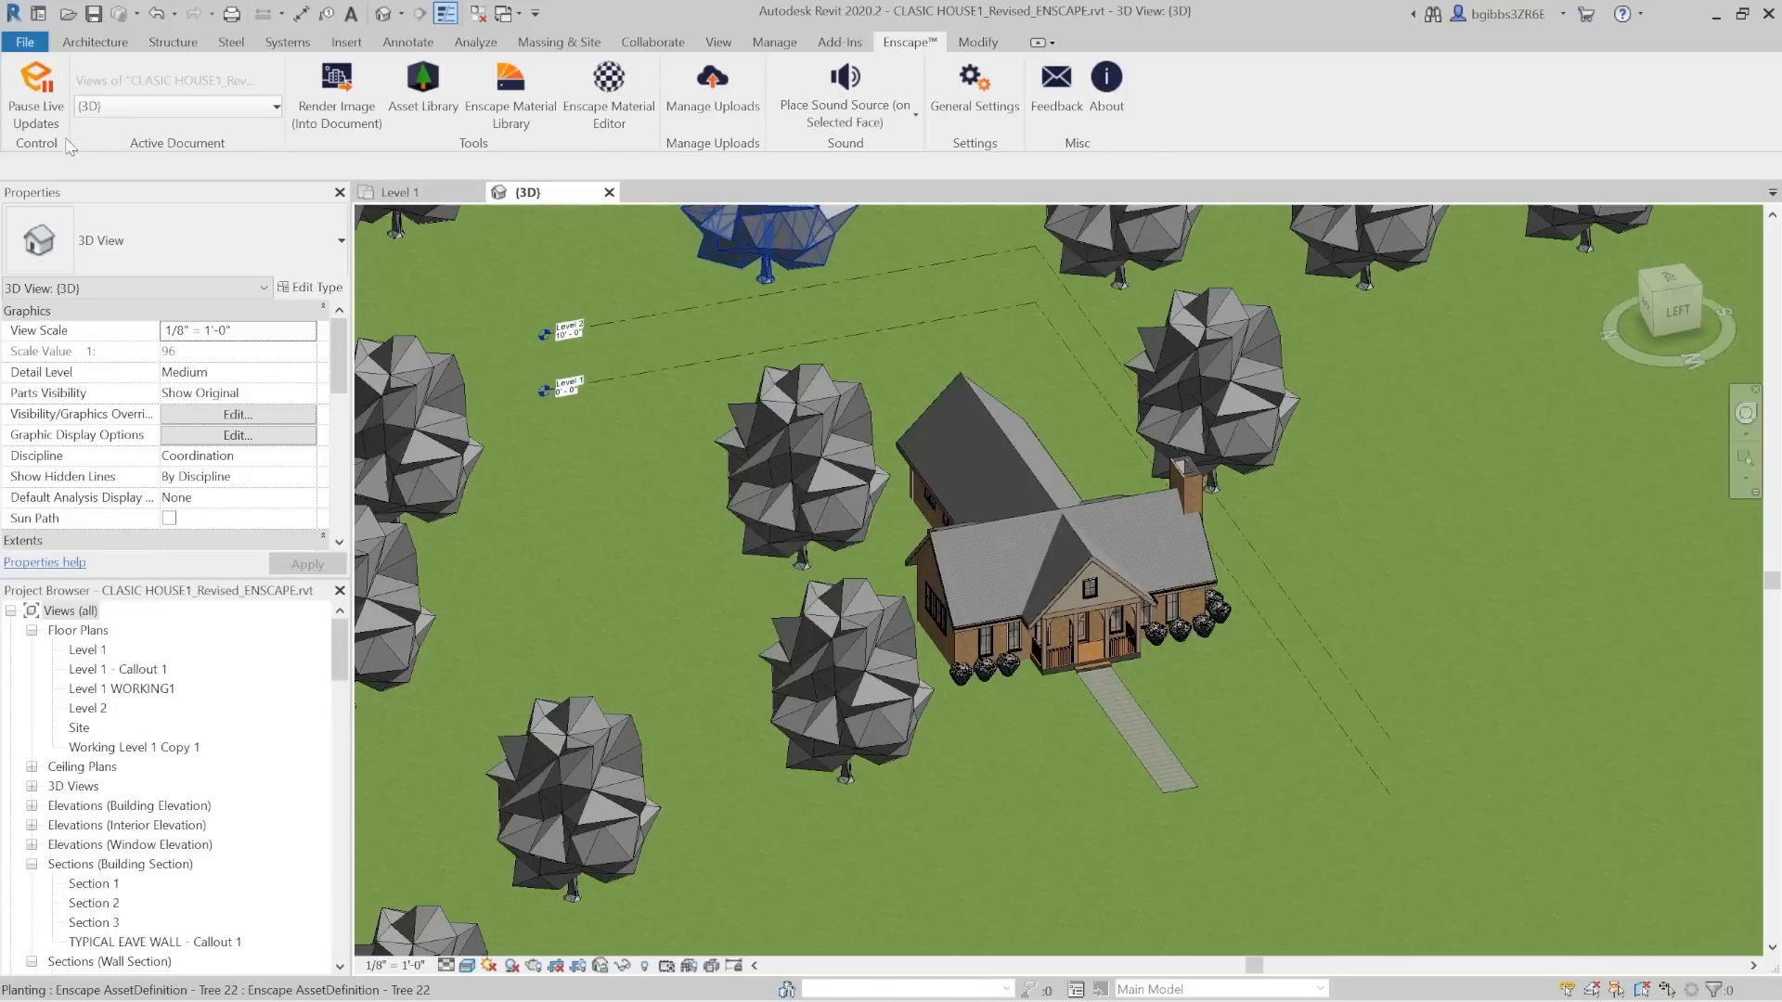
mouse_move(36, 85)
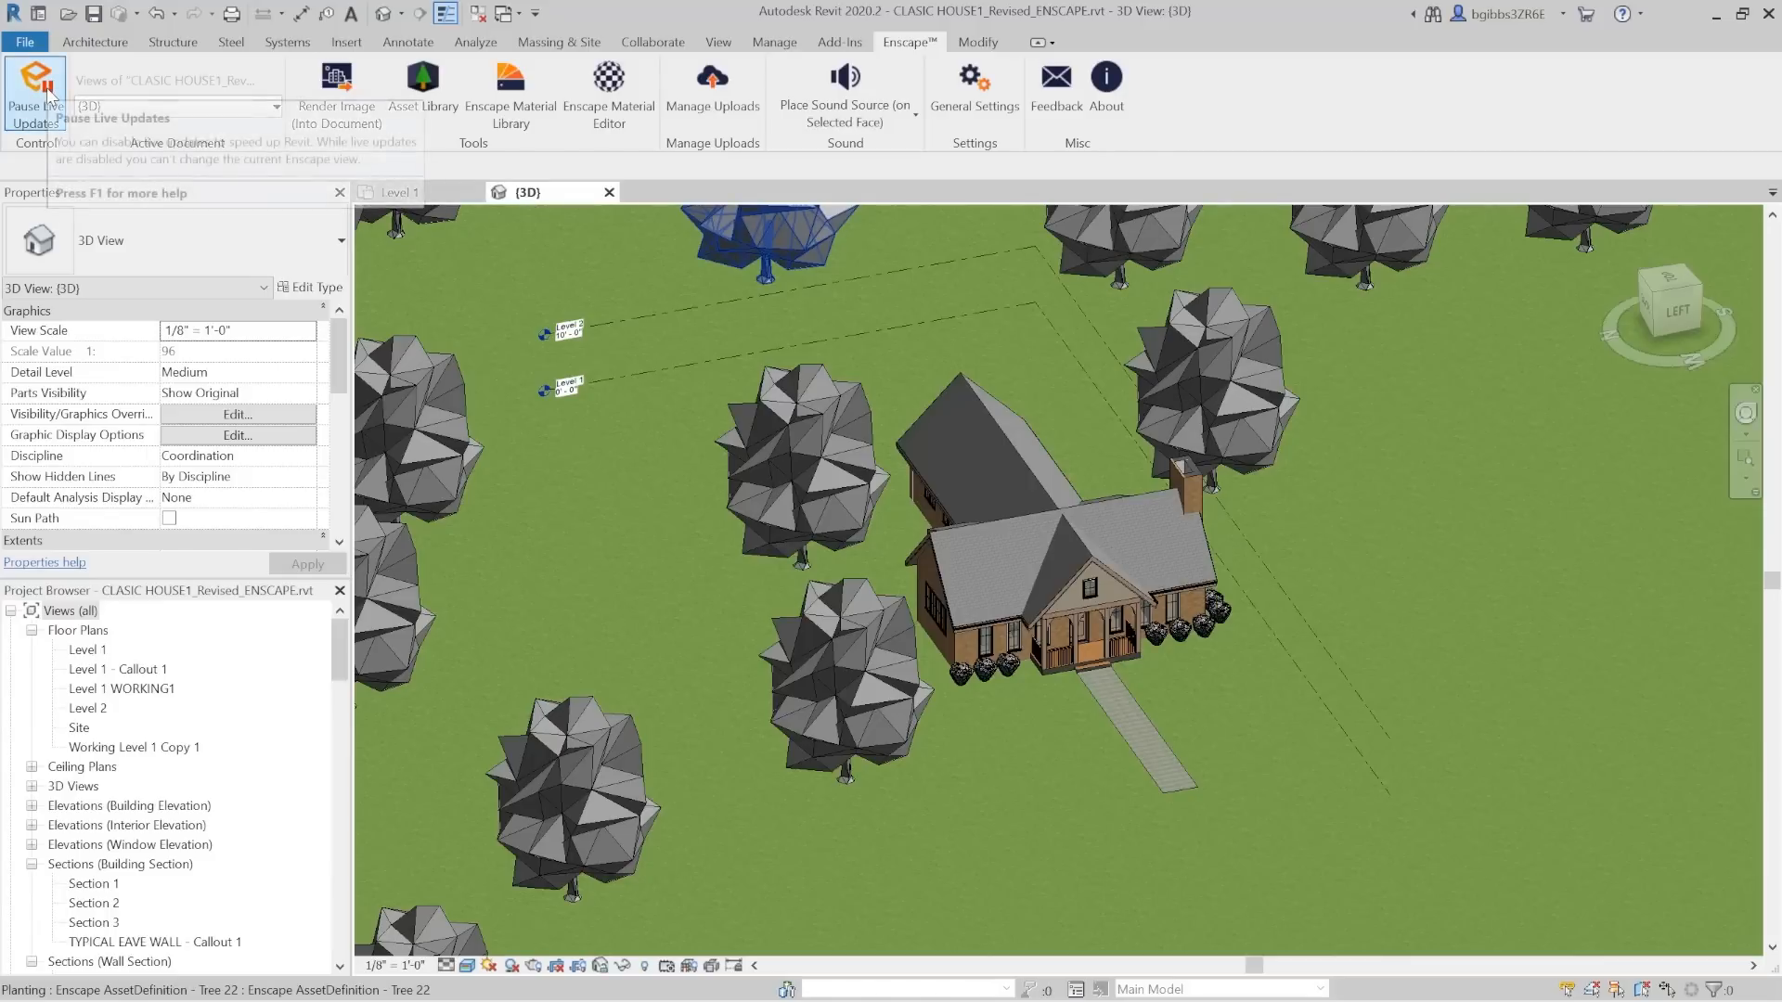
mouse_move(259, 117)
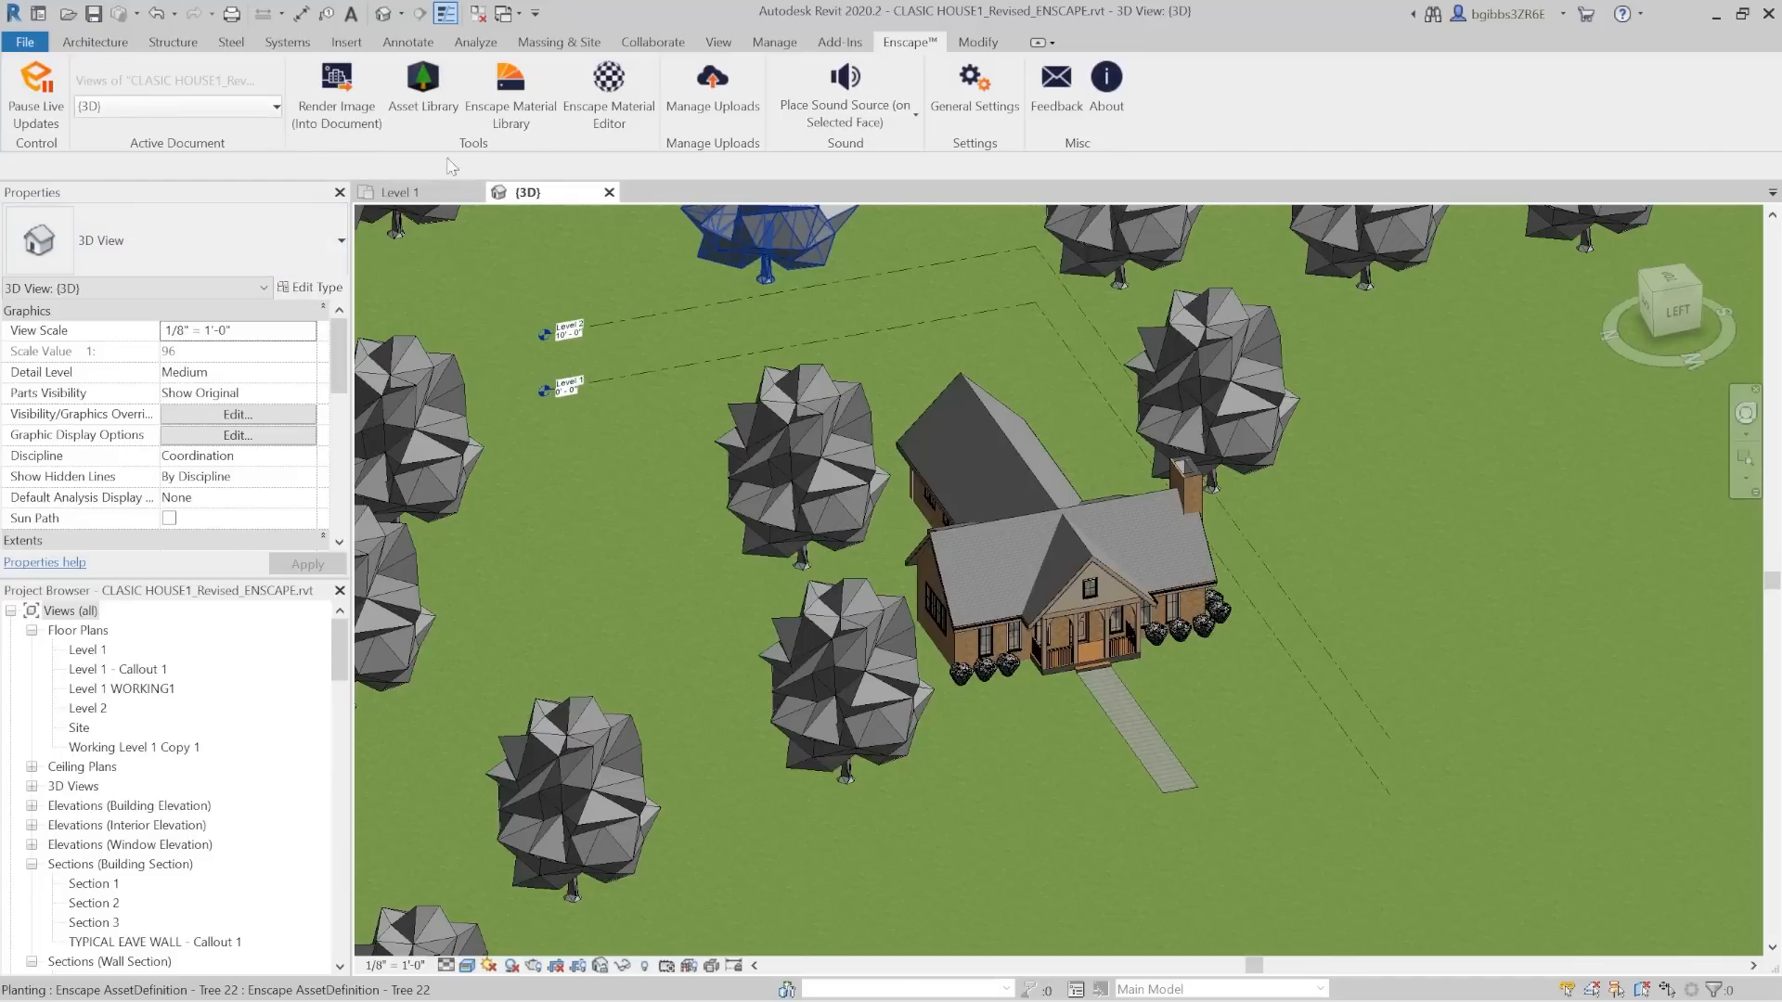
Step: Open the Enscape Asset Library to place the Adhesive asset on the grass
click(510, 91)
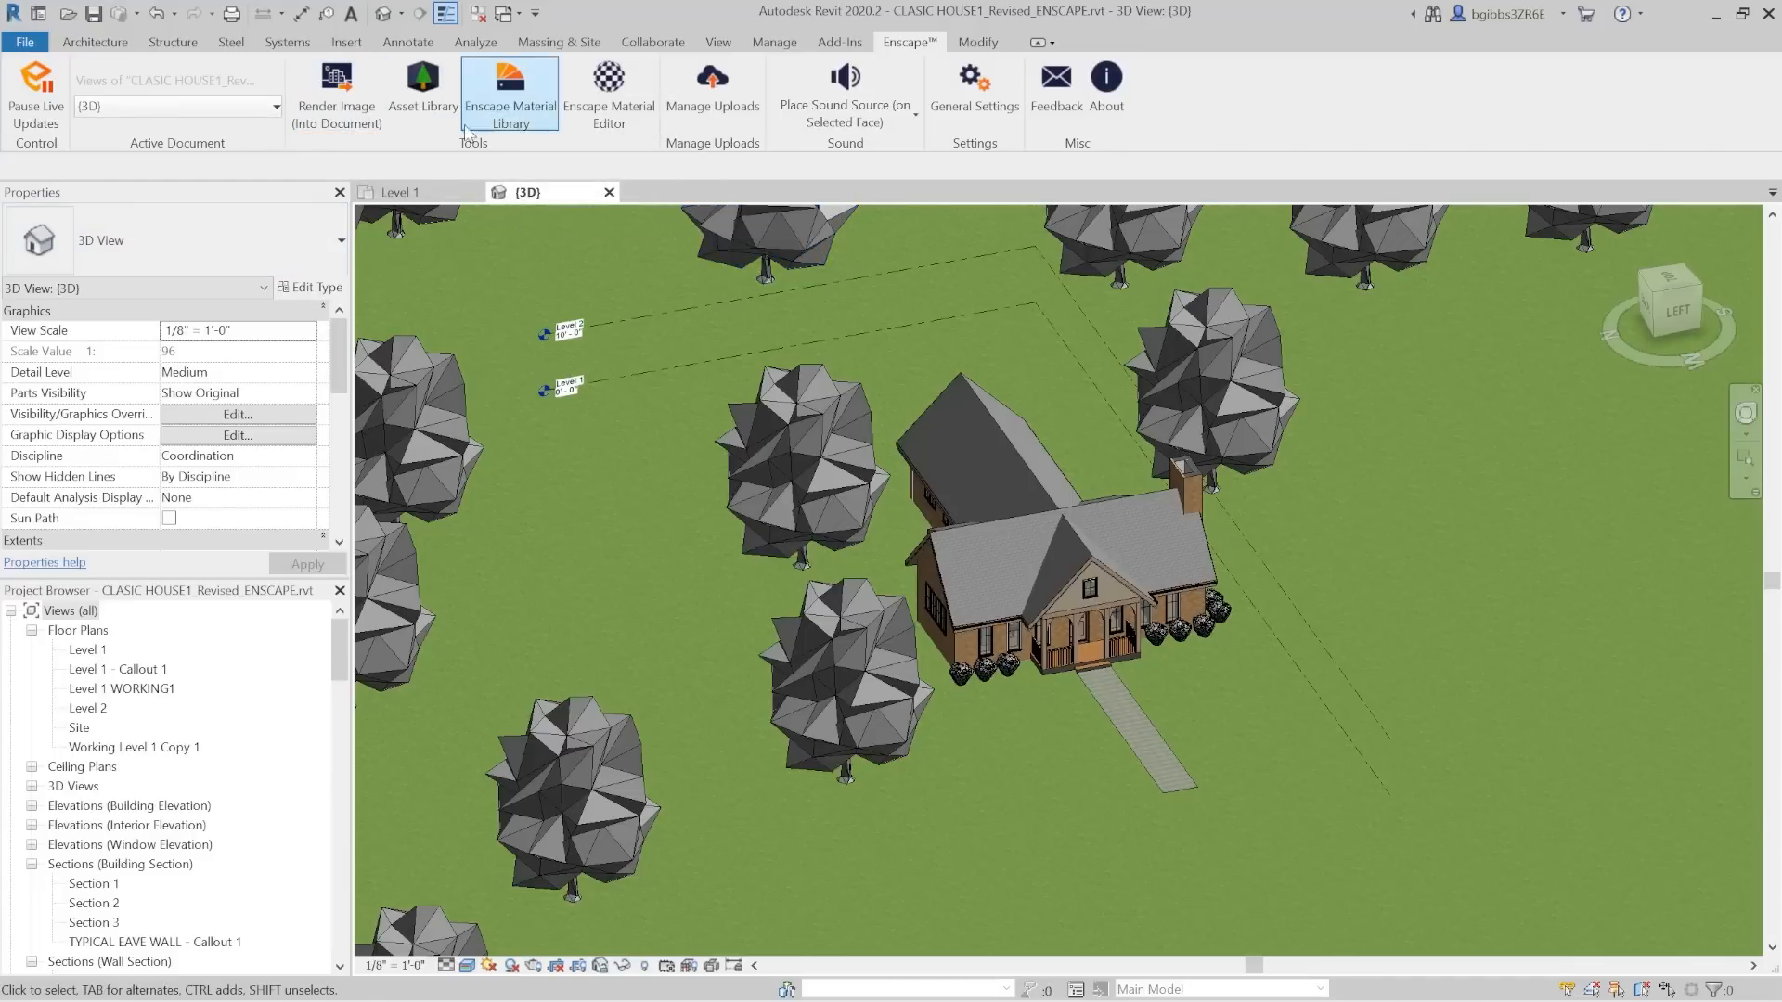
click(421, 90)
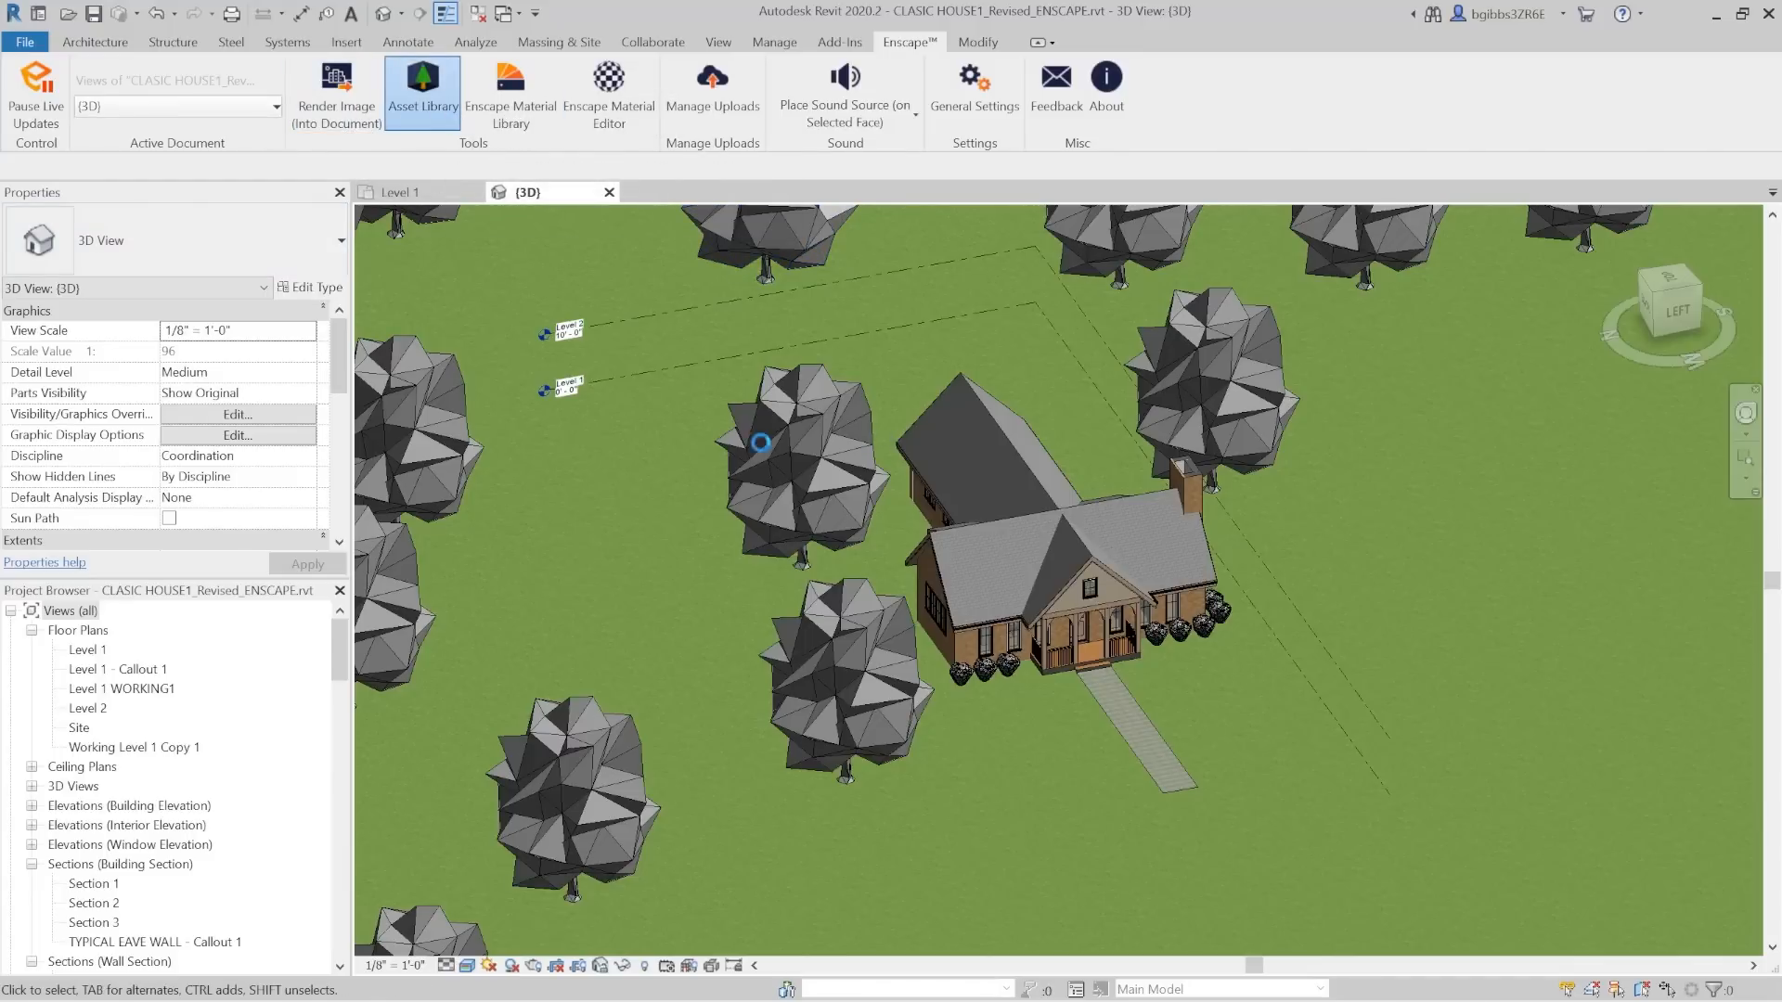
click(422, 91)
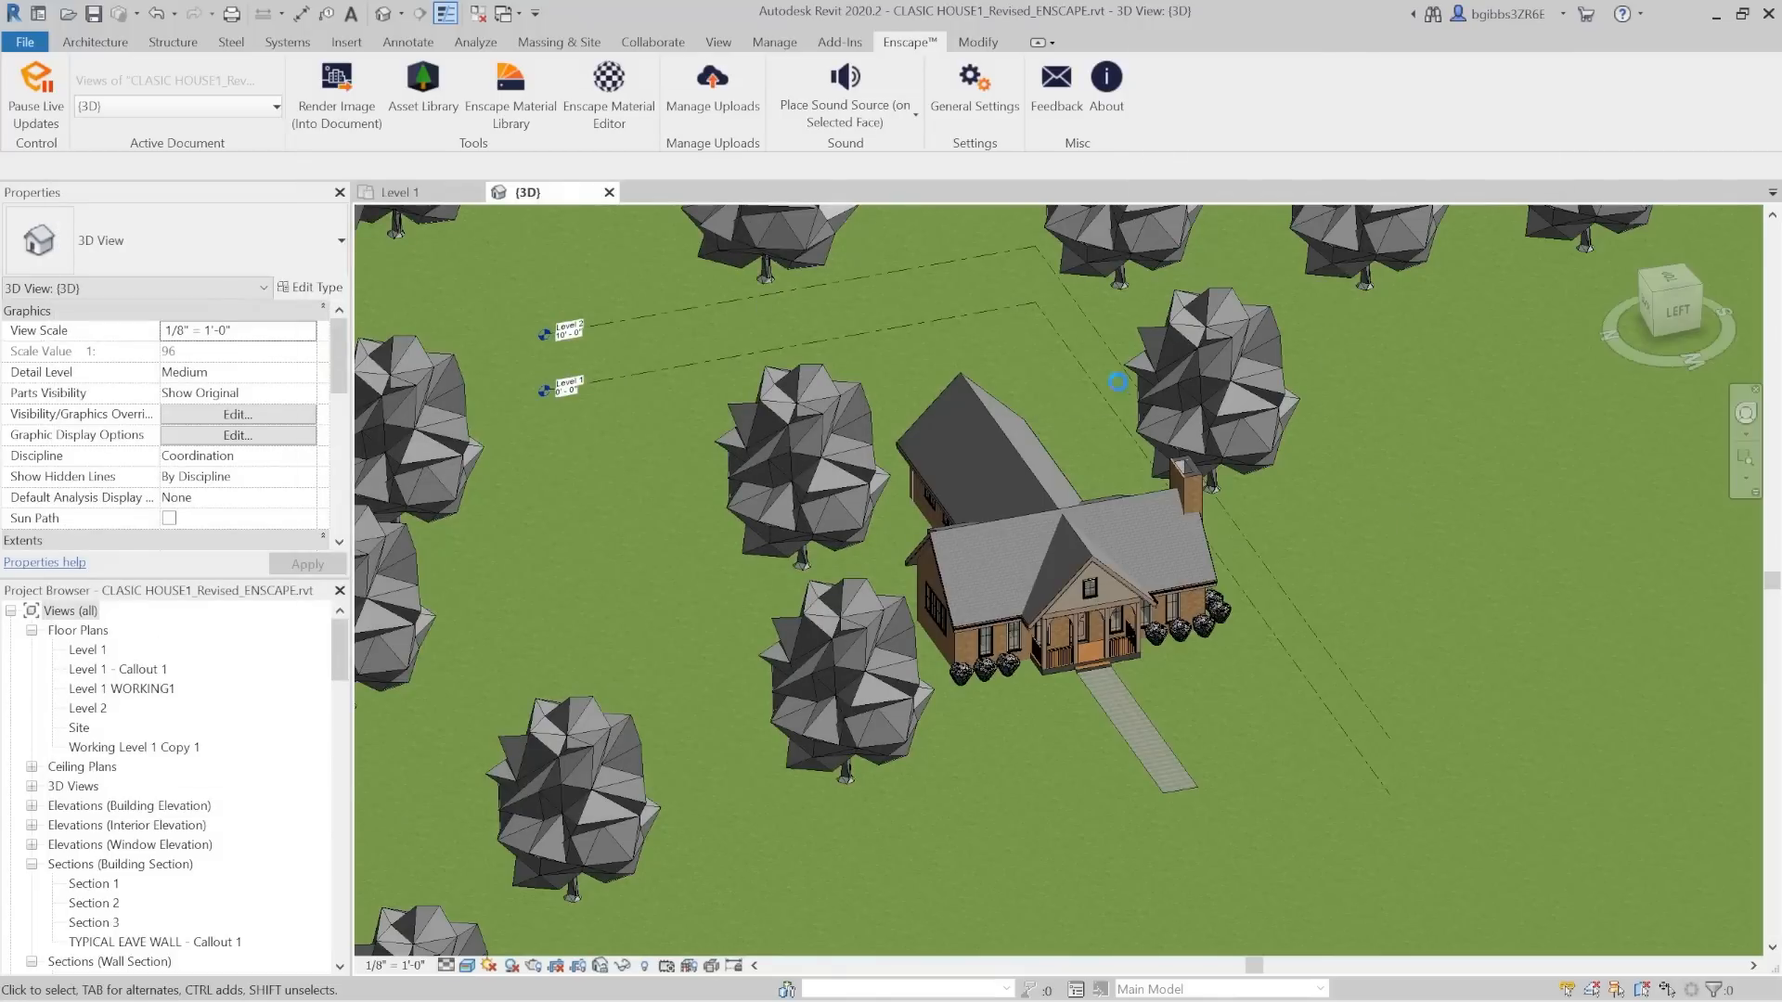
mouse_move(1354, 527)
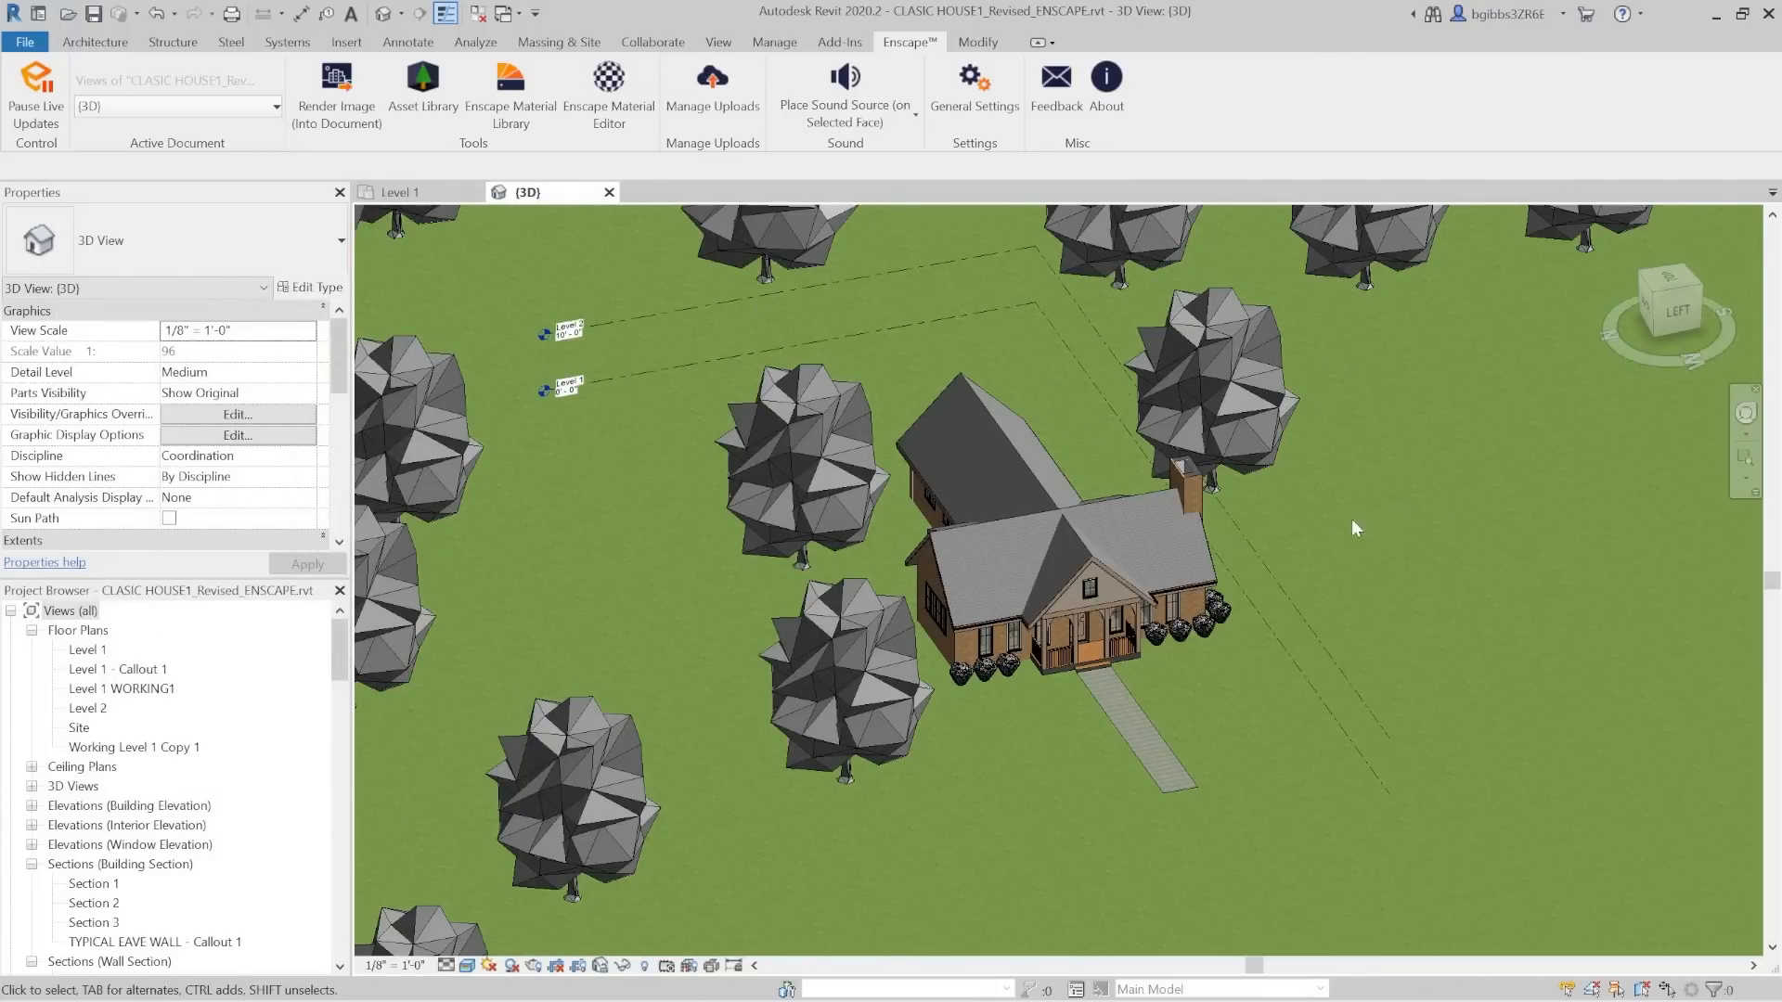
mouse_move(1309, 606)
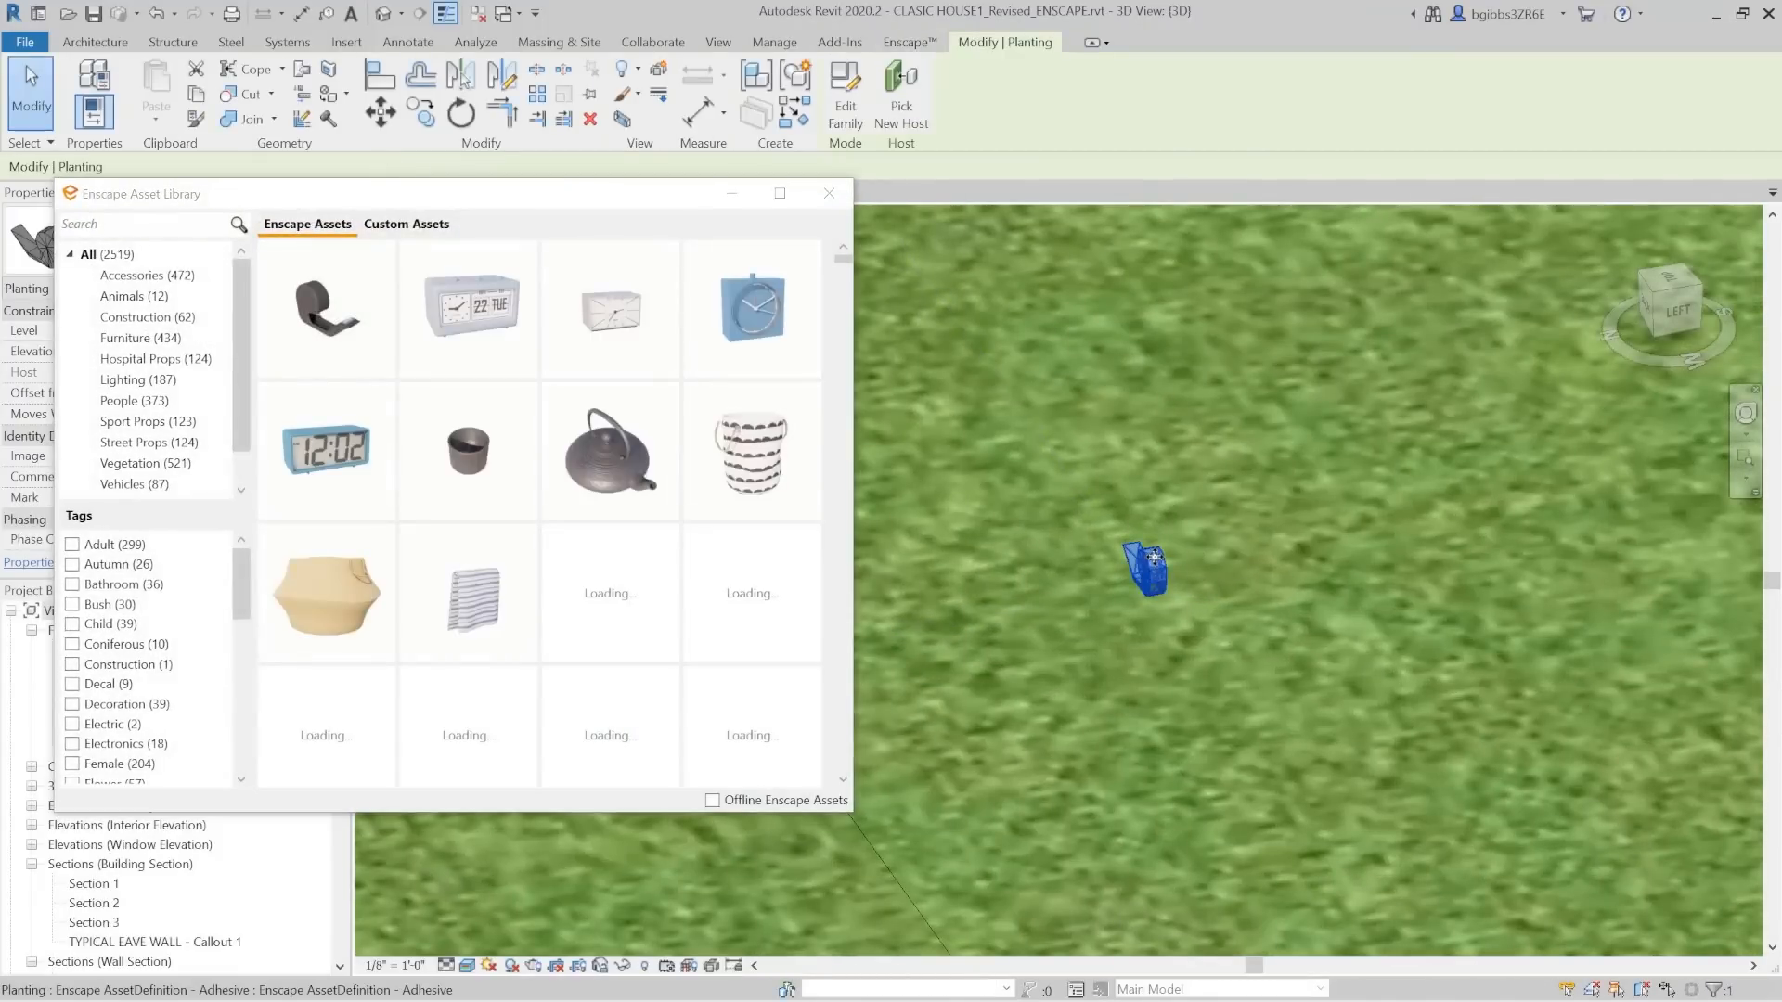
mouse_move(330, 449)
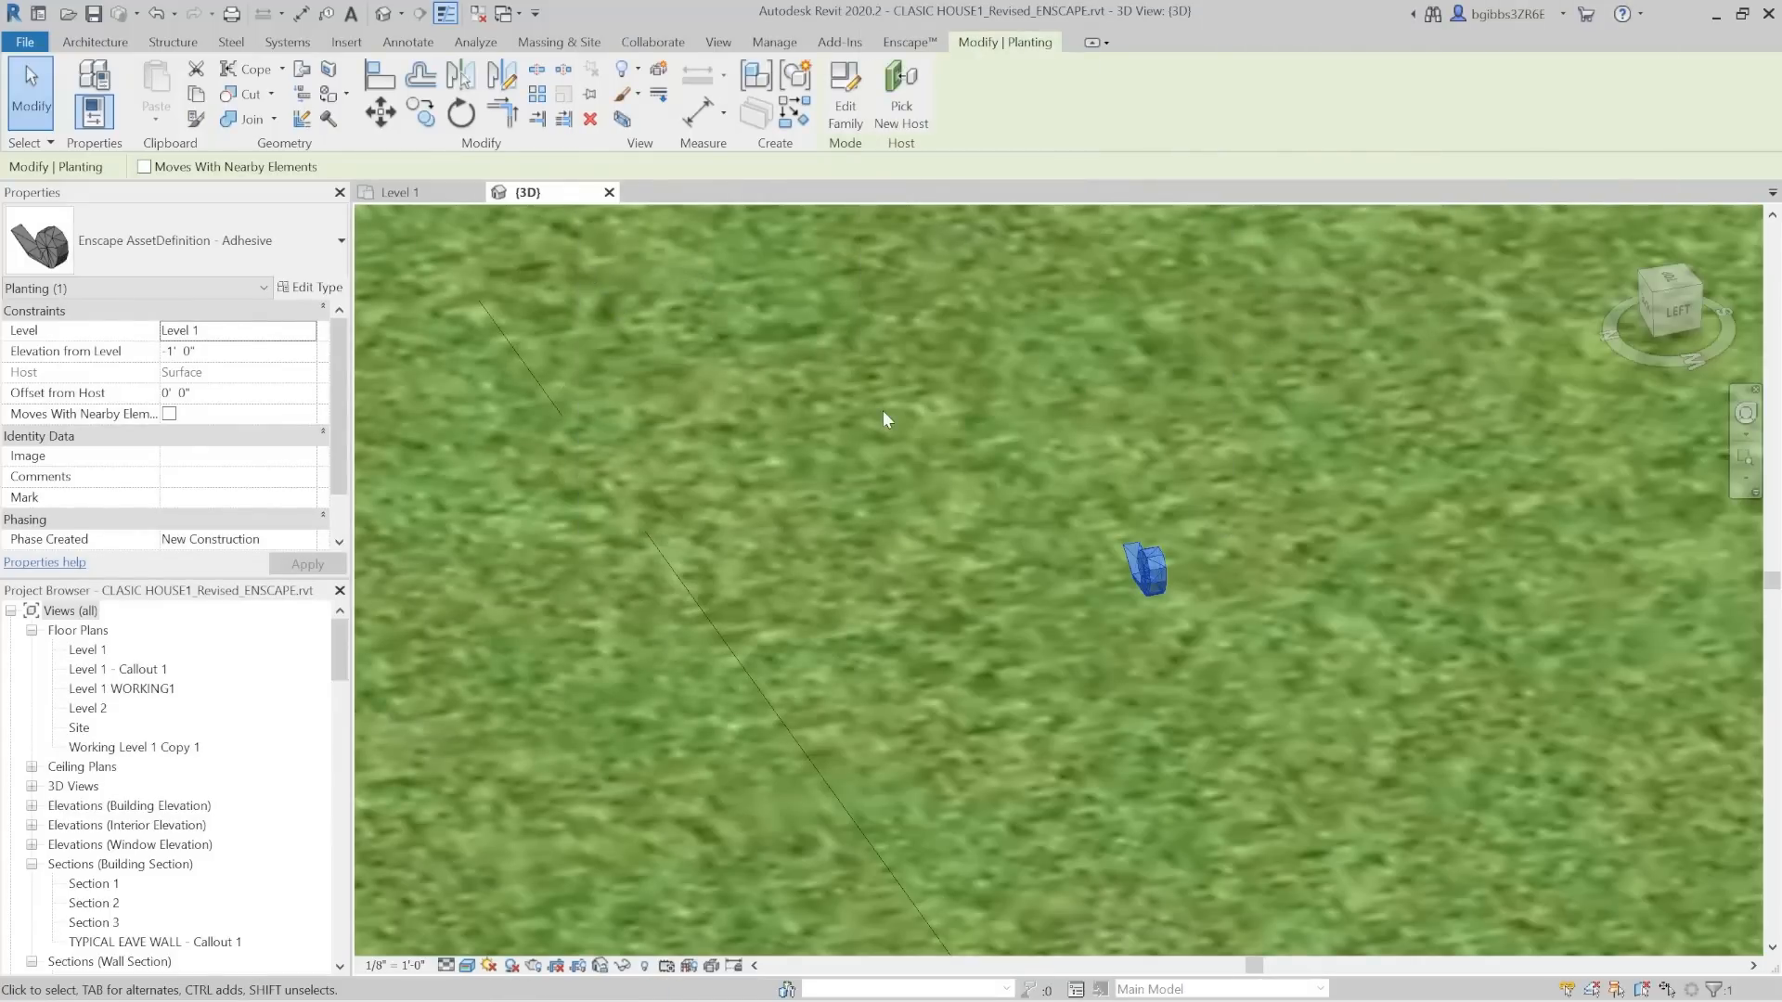
mouse_move(993, 492)
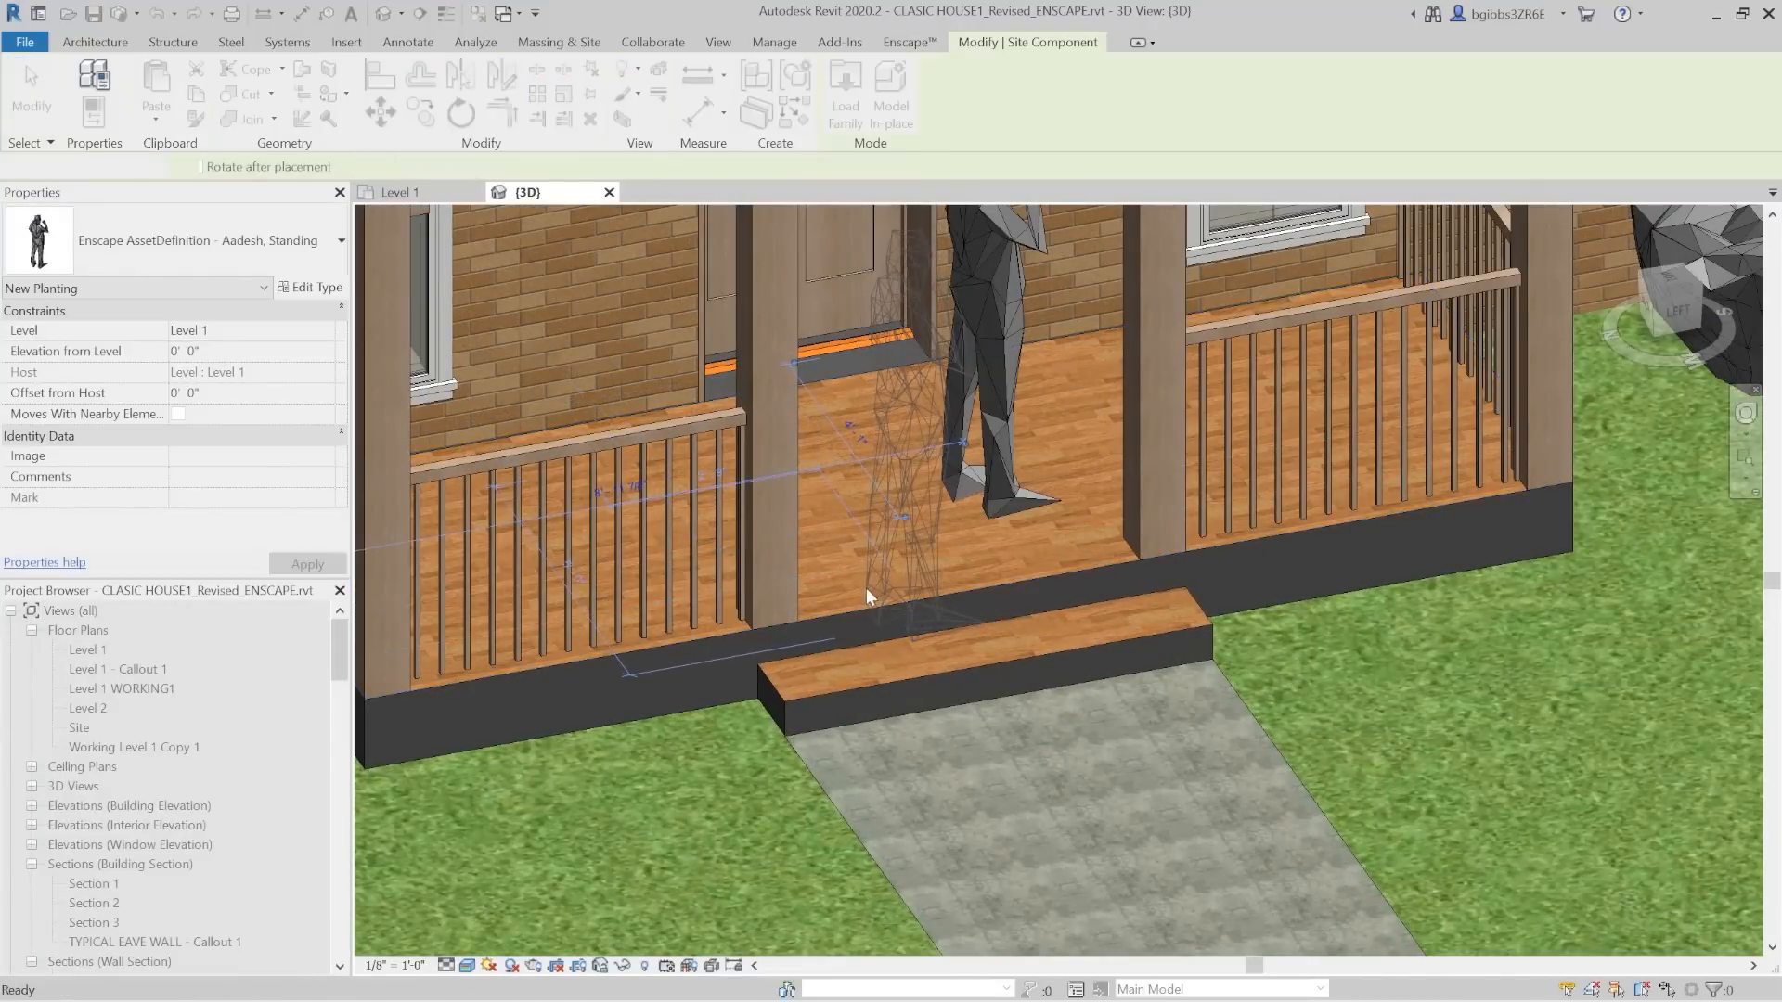
Step: Place the standing person figure on the porch floor by the front door
click(908, 42)
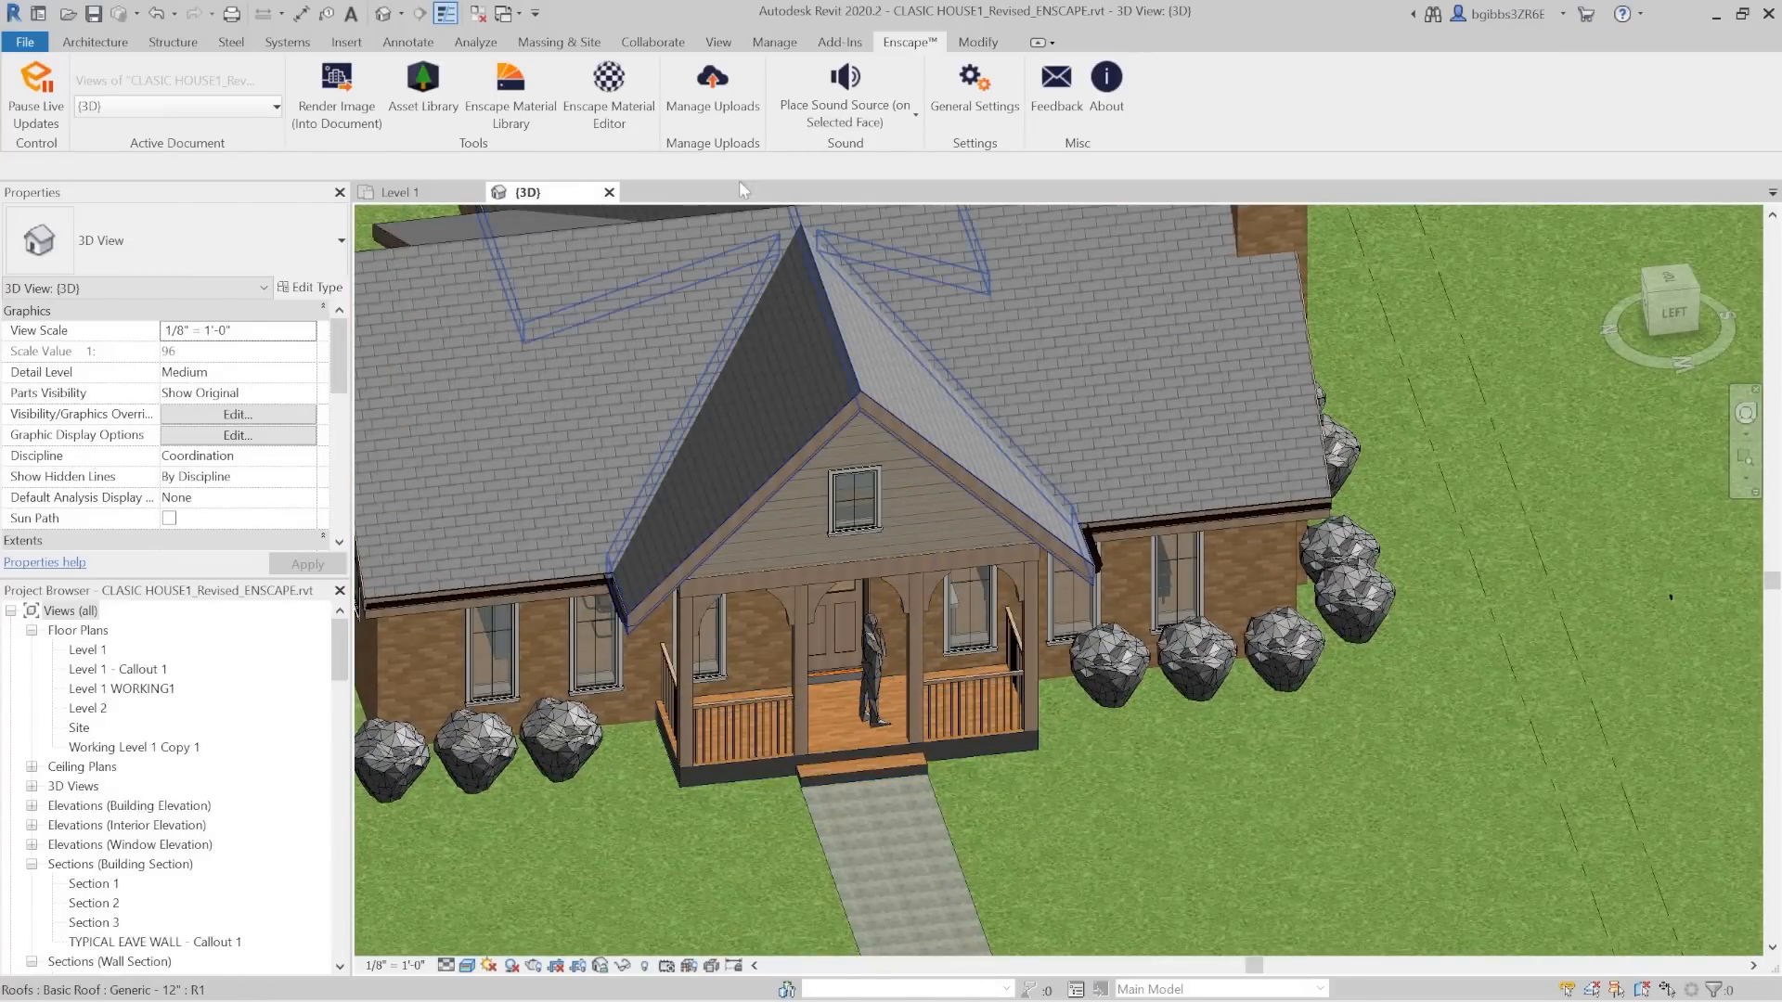
mouse_move(607, 85)
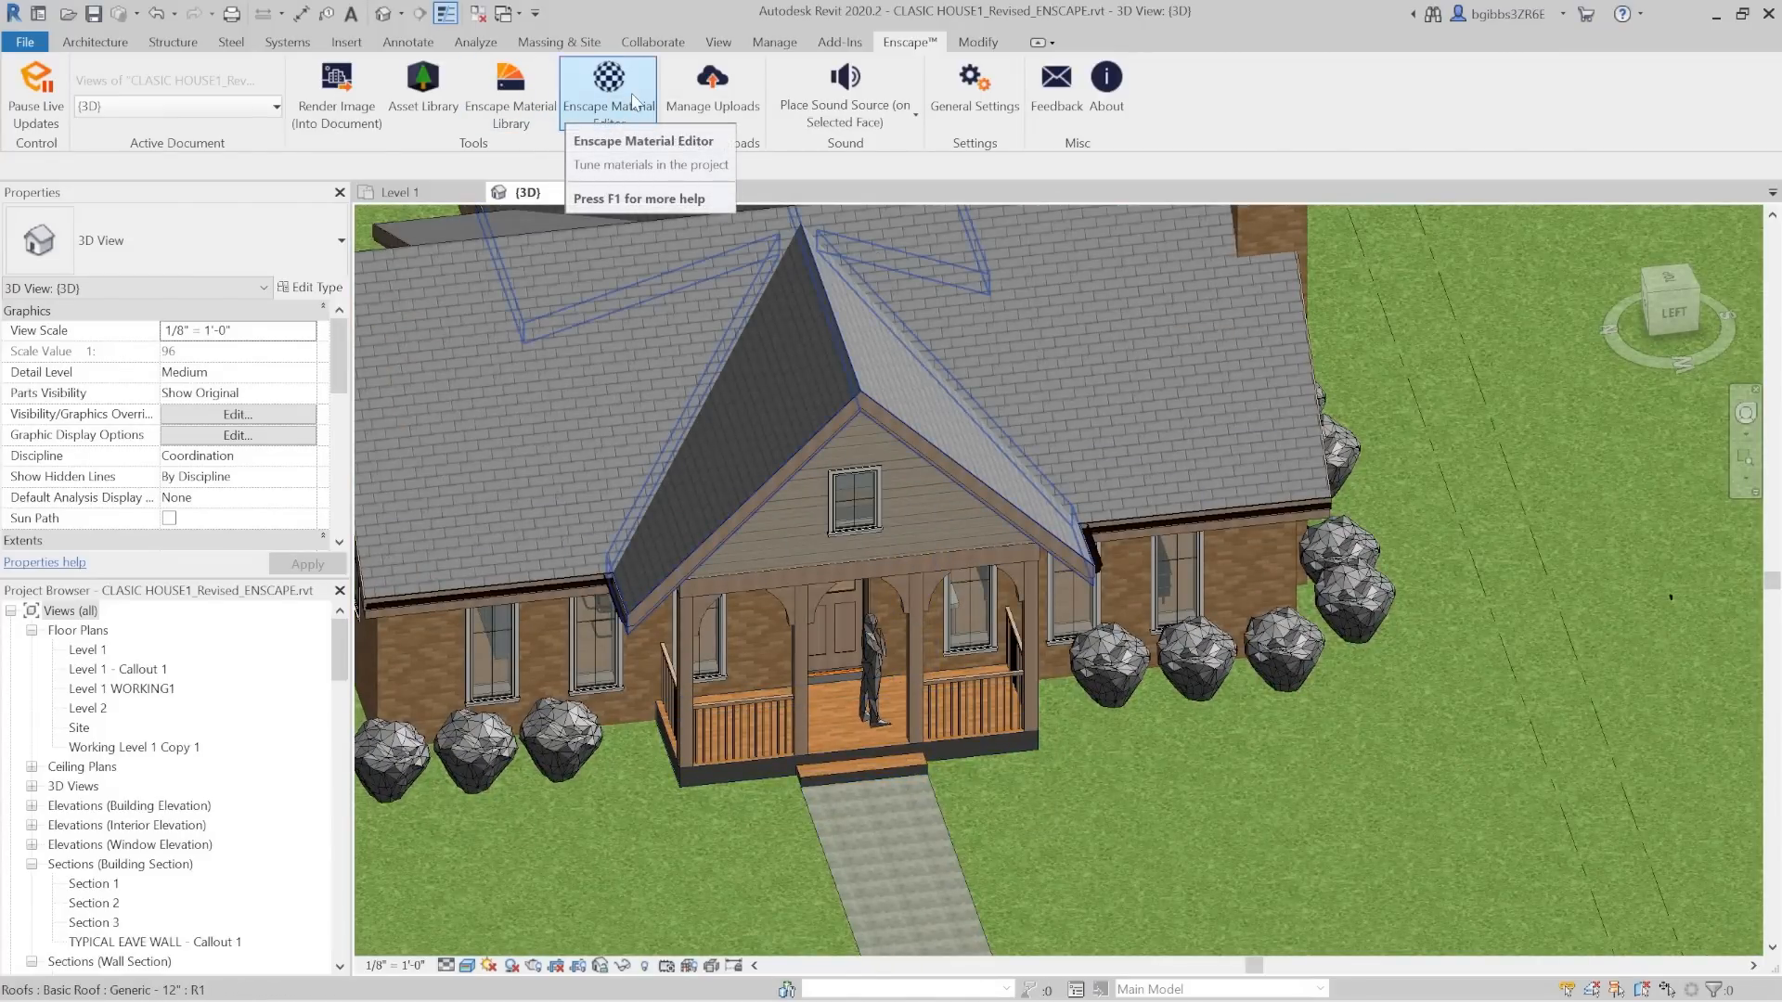
Step: Give the Carpet (1) material 99.6% roughness in the Enscape Material Editor
click(608, 86)
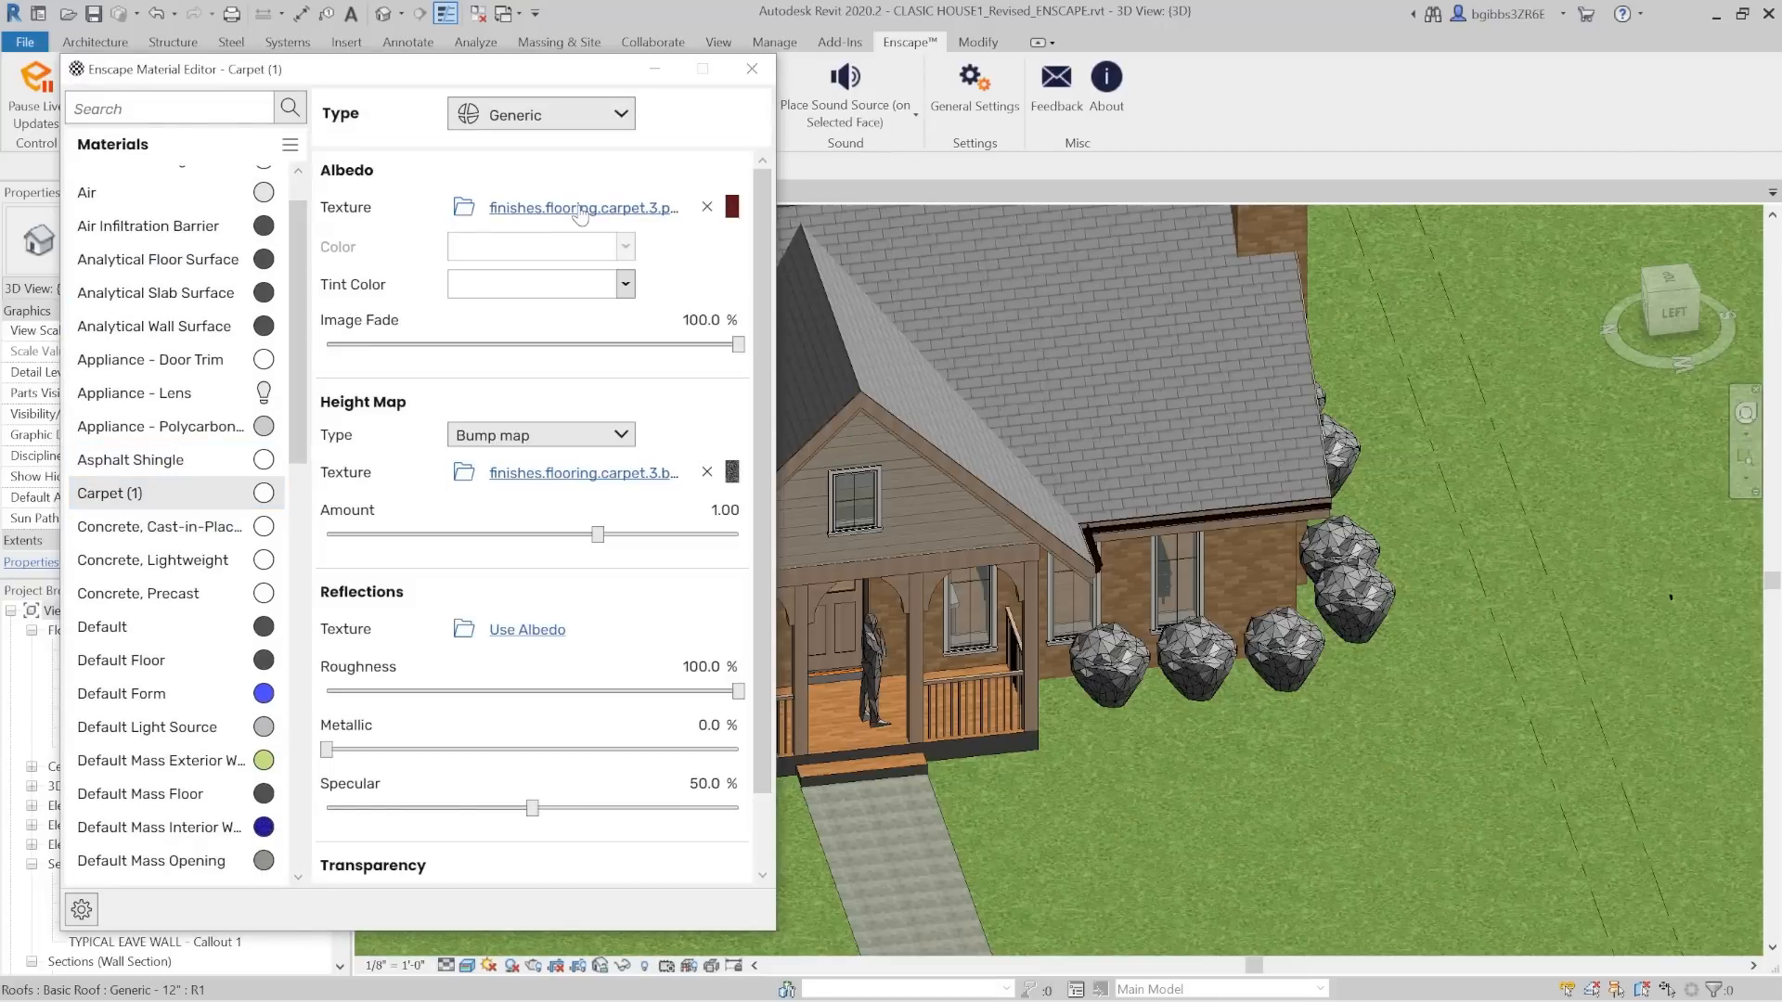
mouse_move(513, 168)
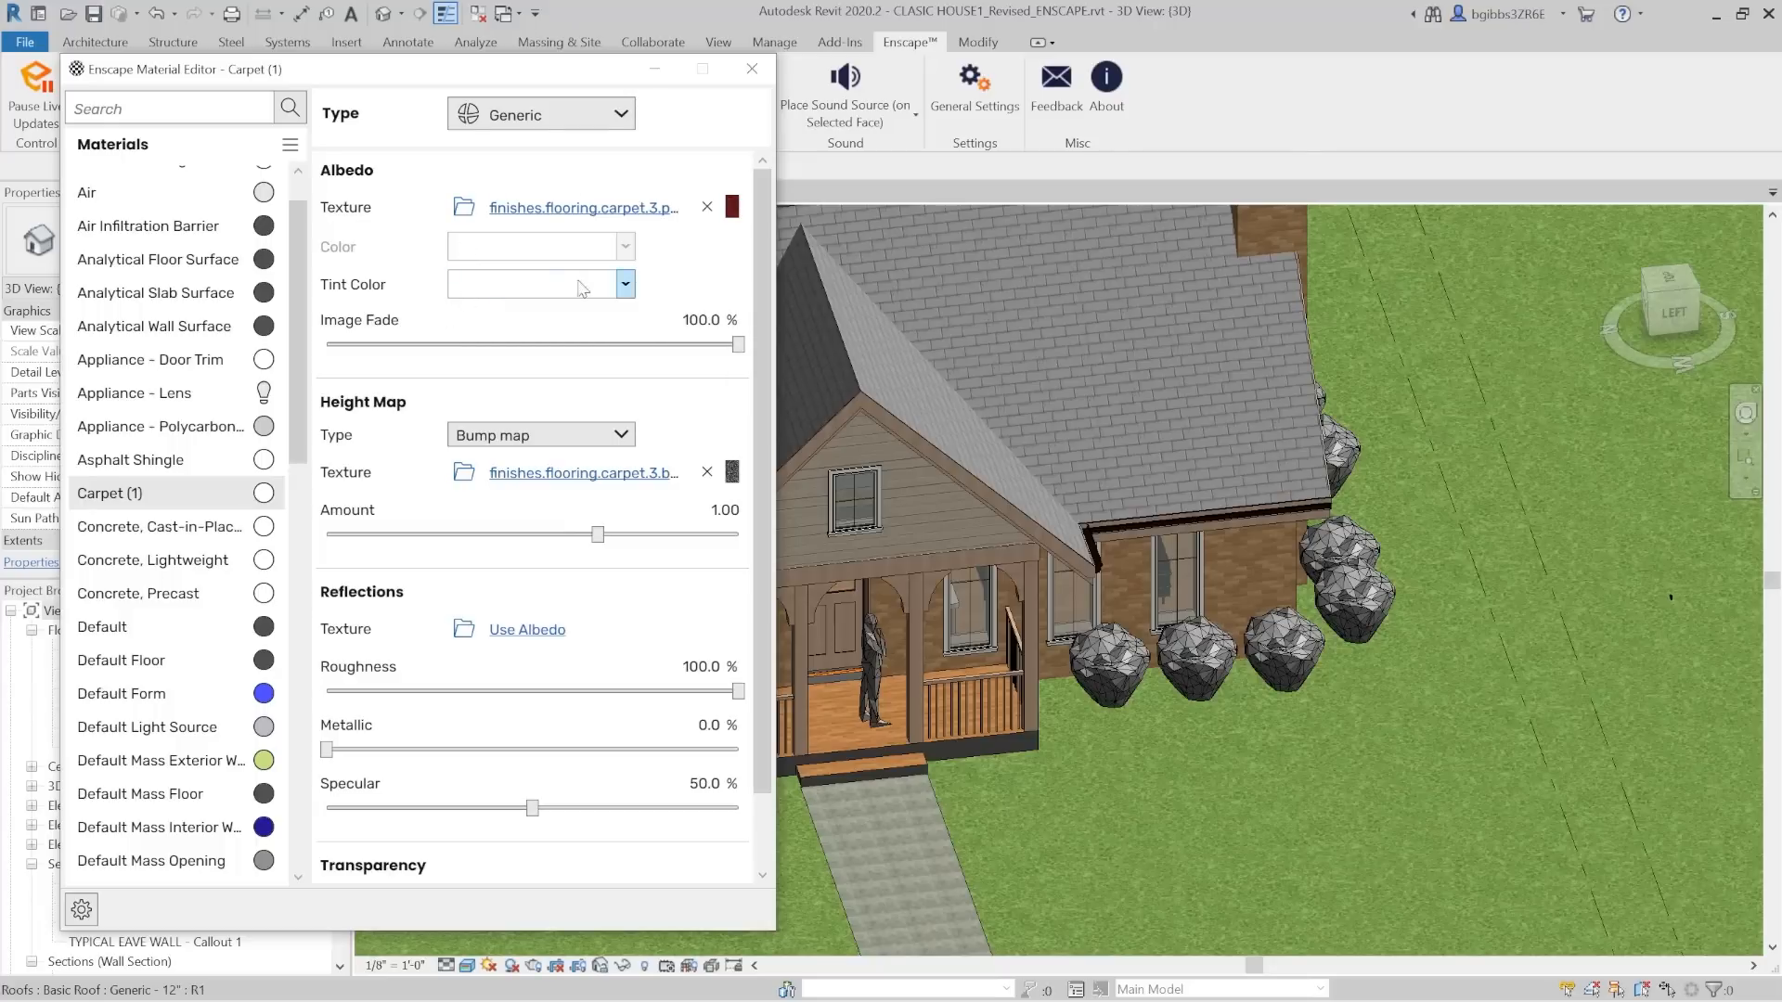
scroll(down, 3)
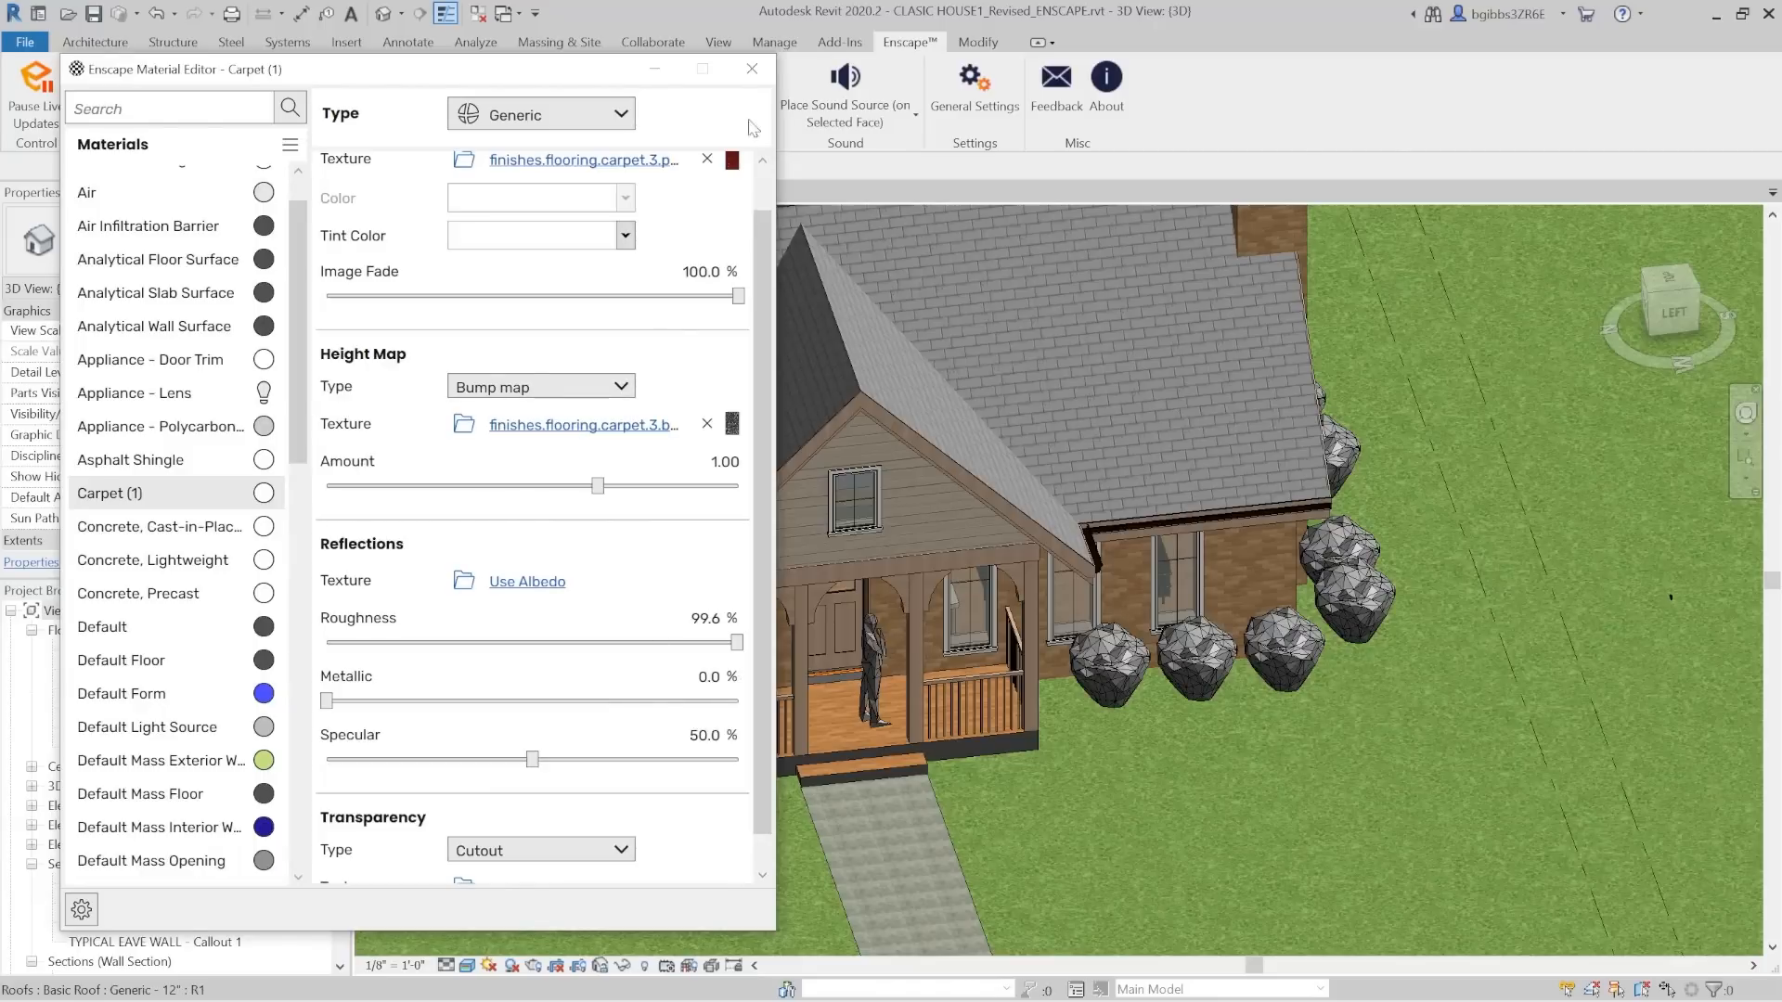
click(749, 69)
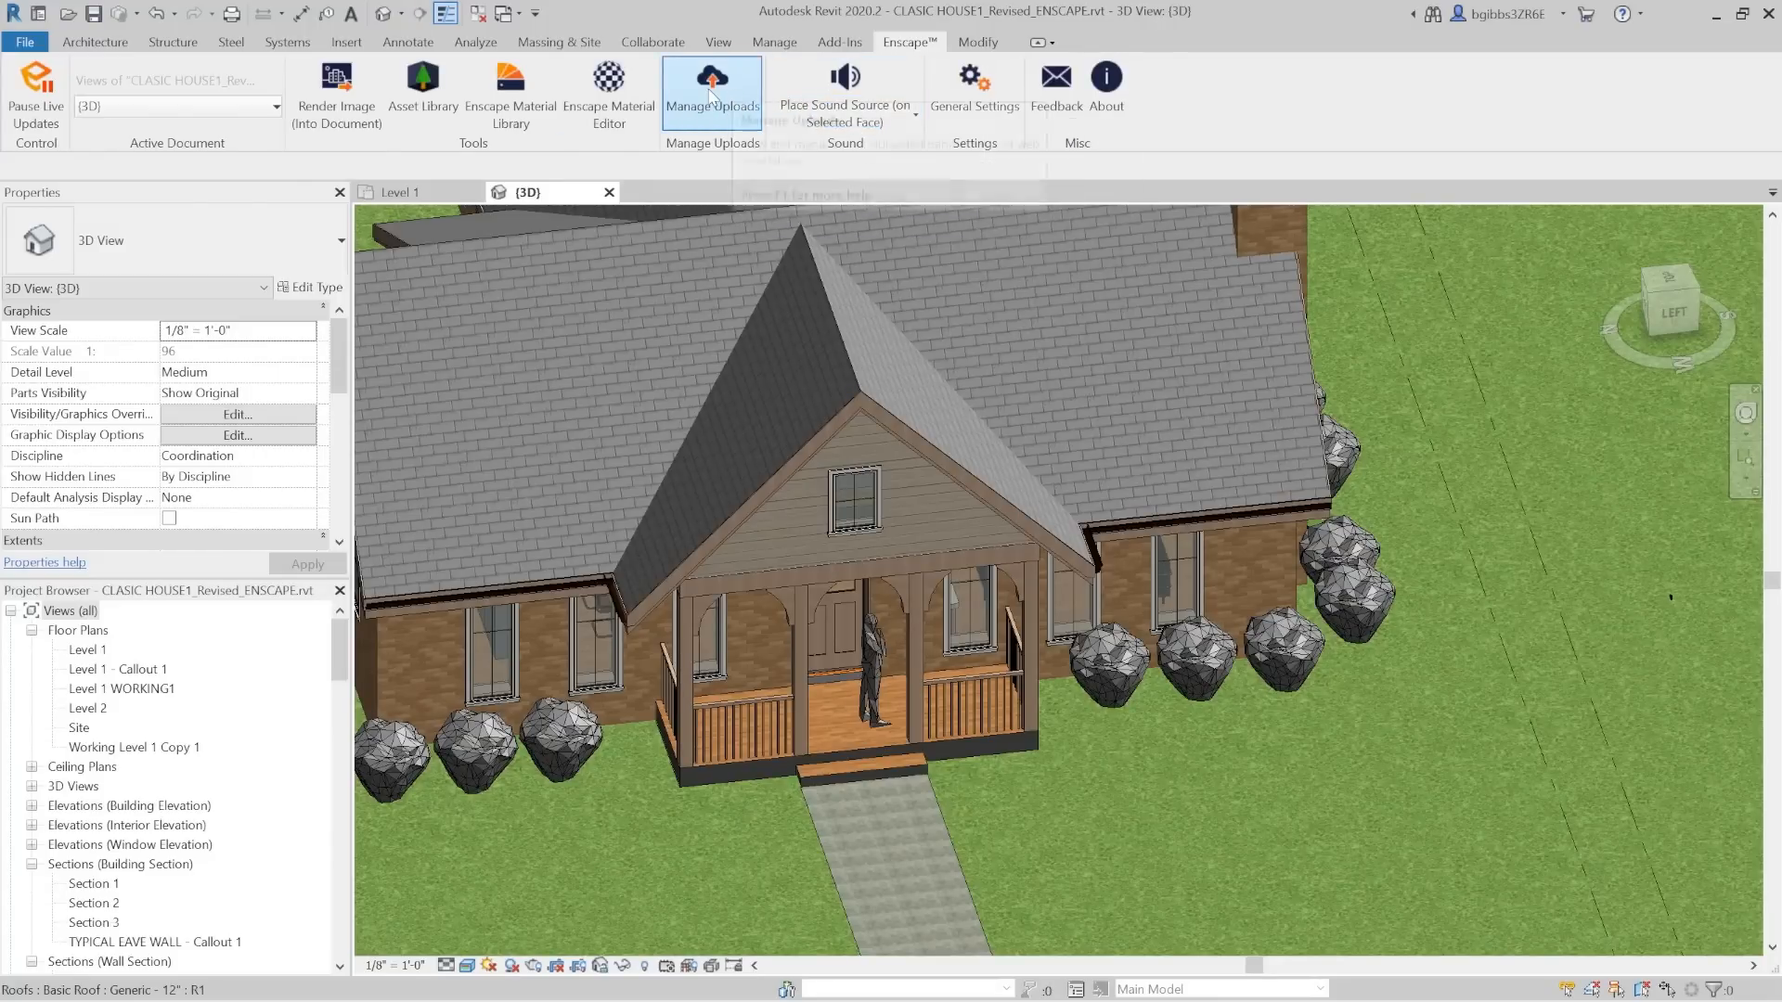
click(711, 85)
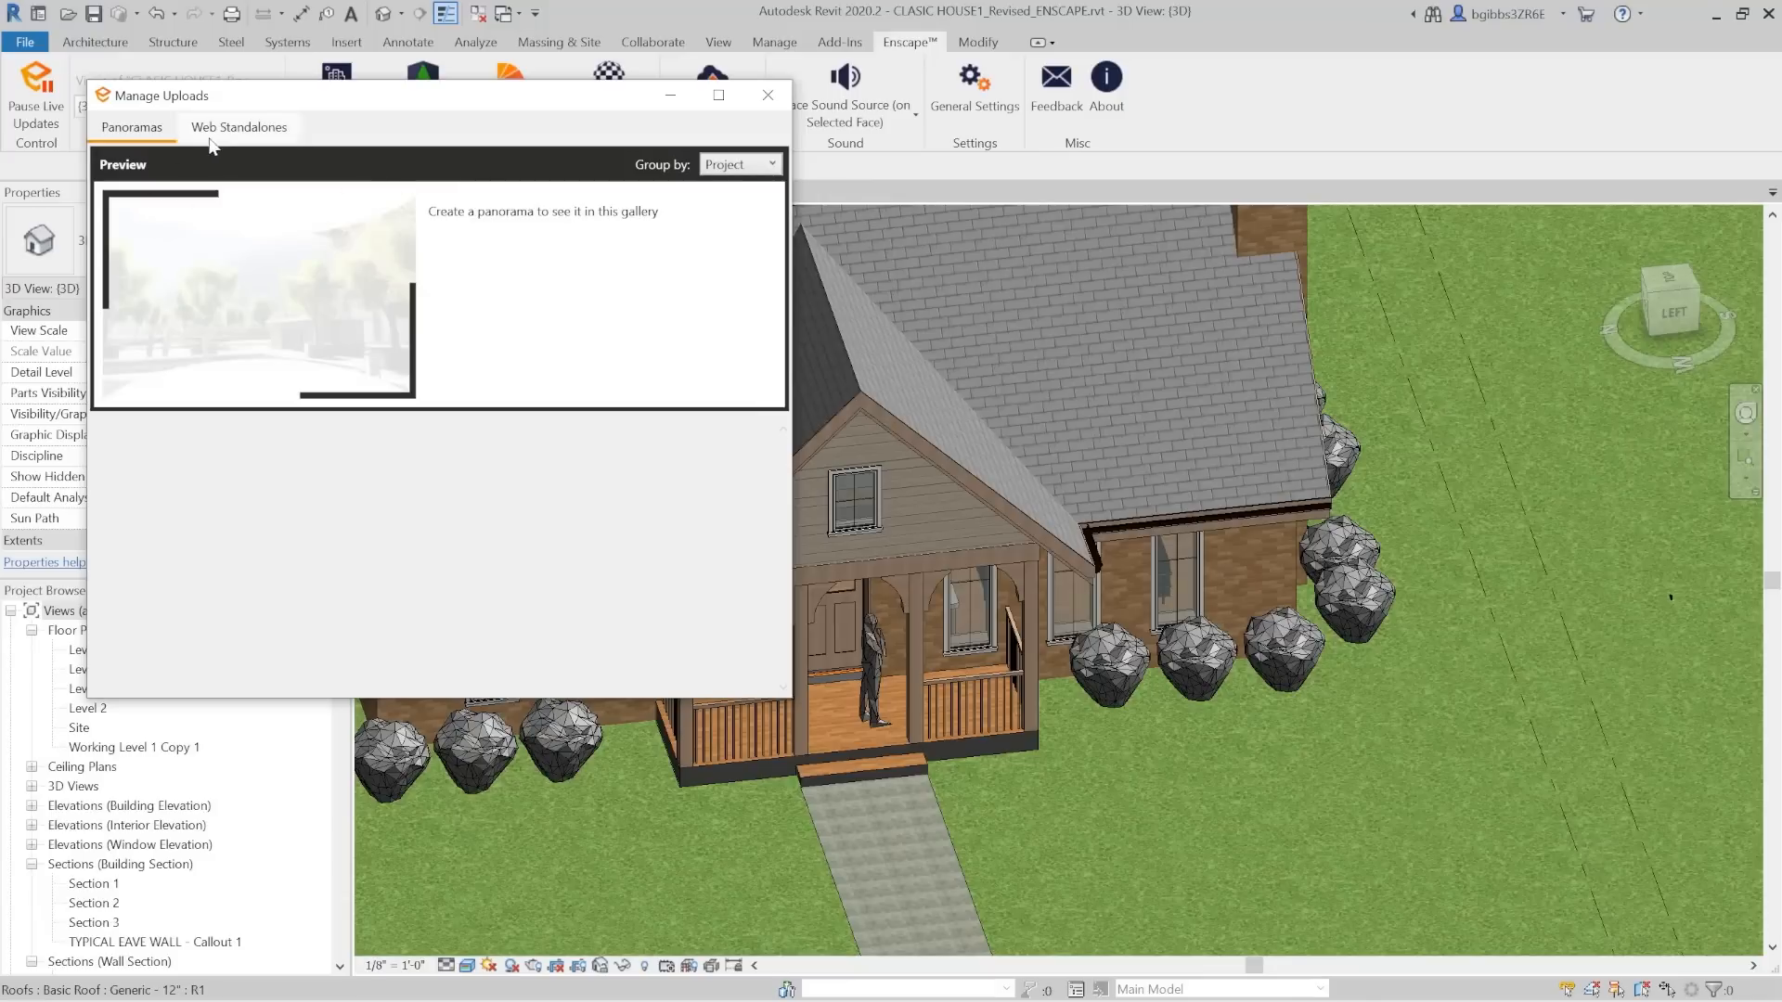
click(238, 126)
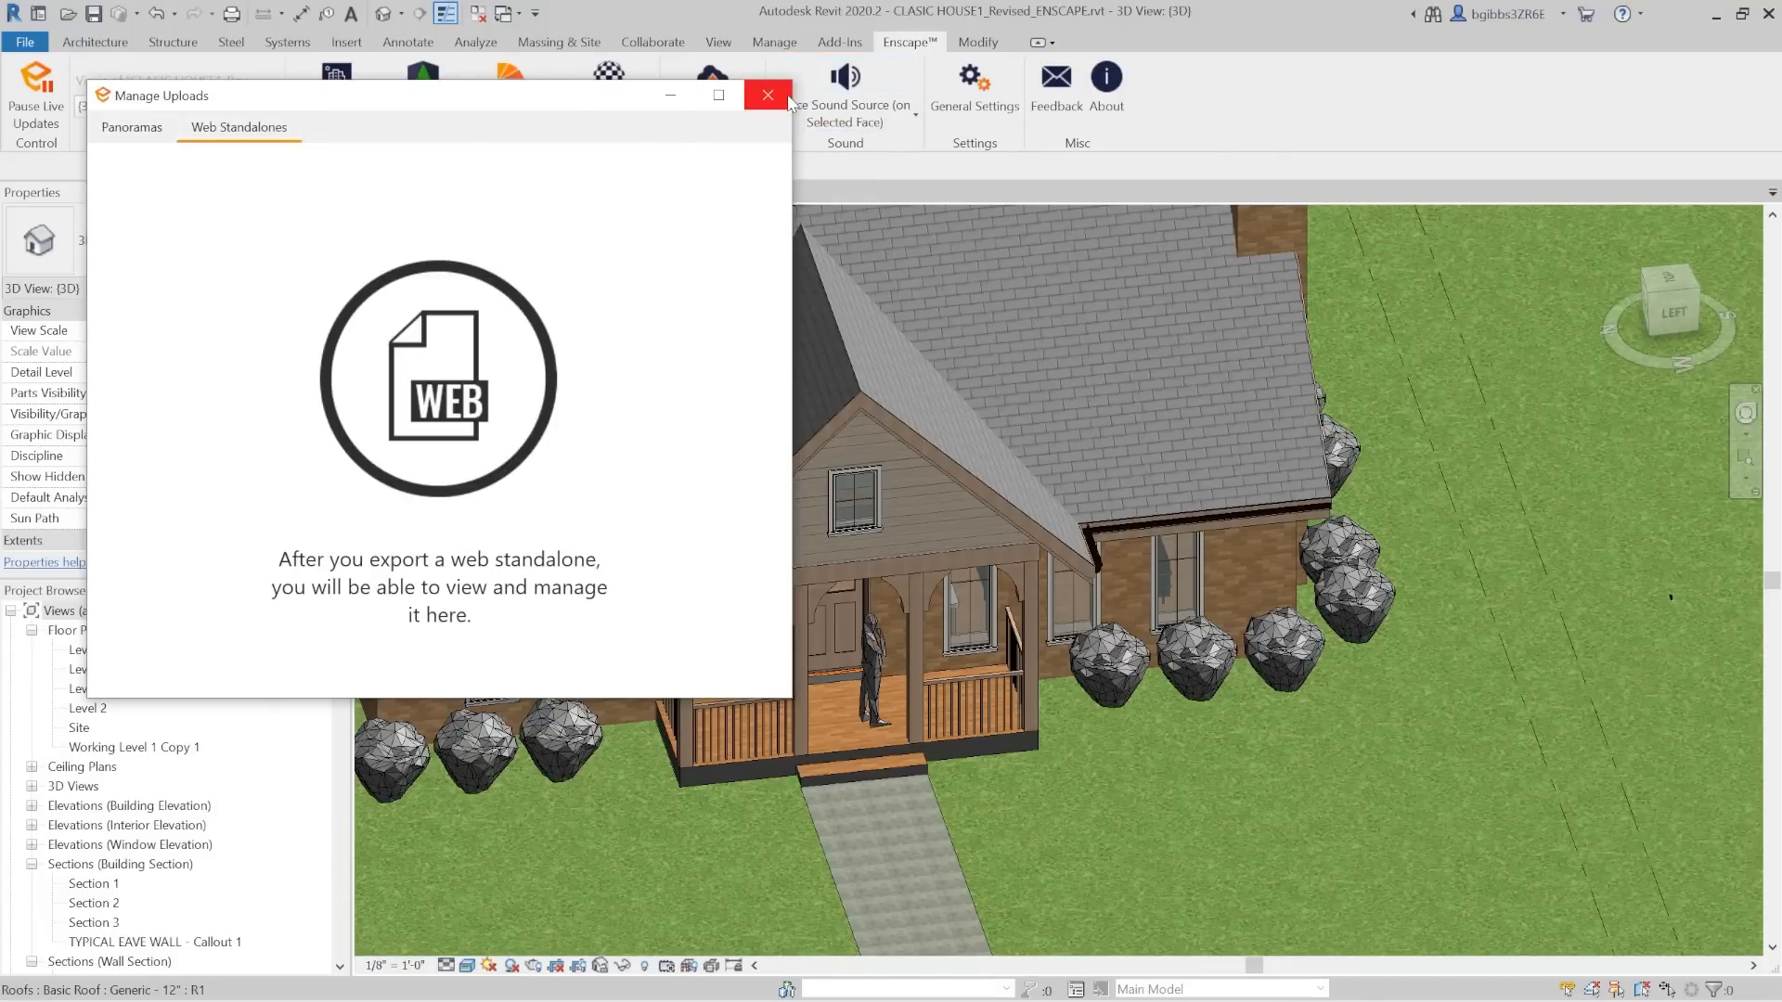
click(767, 95)
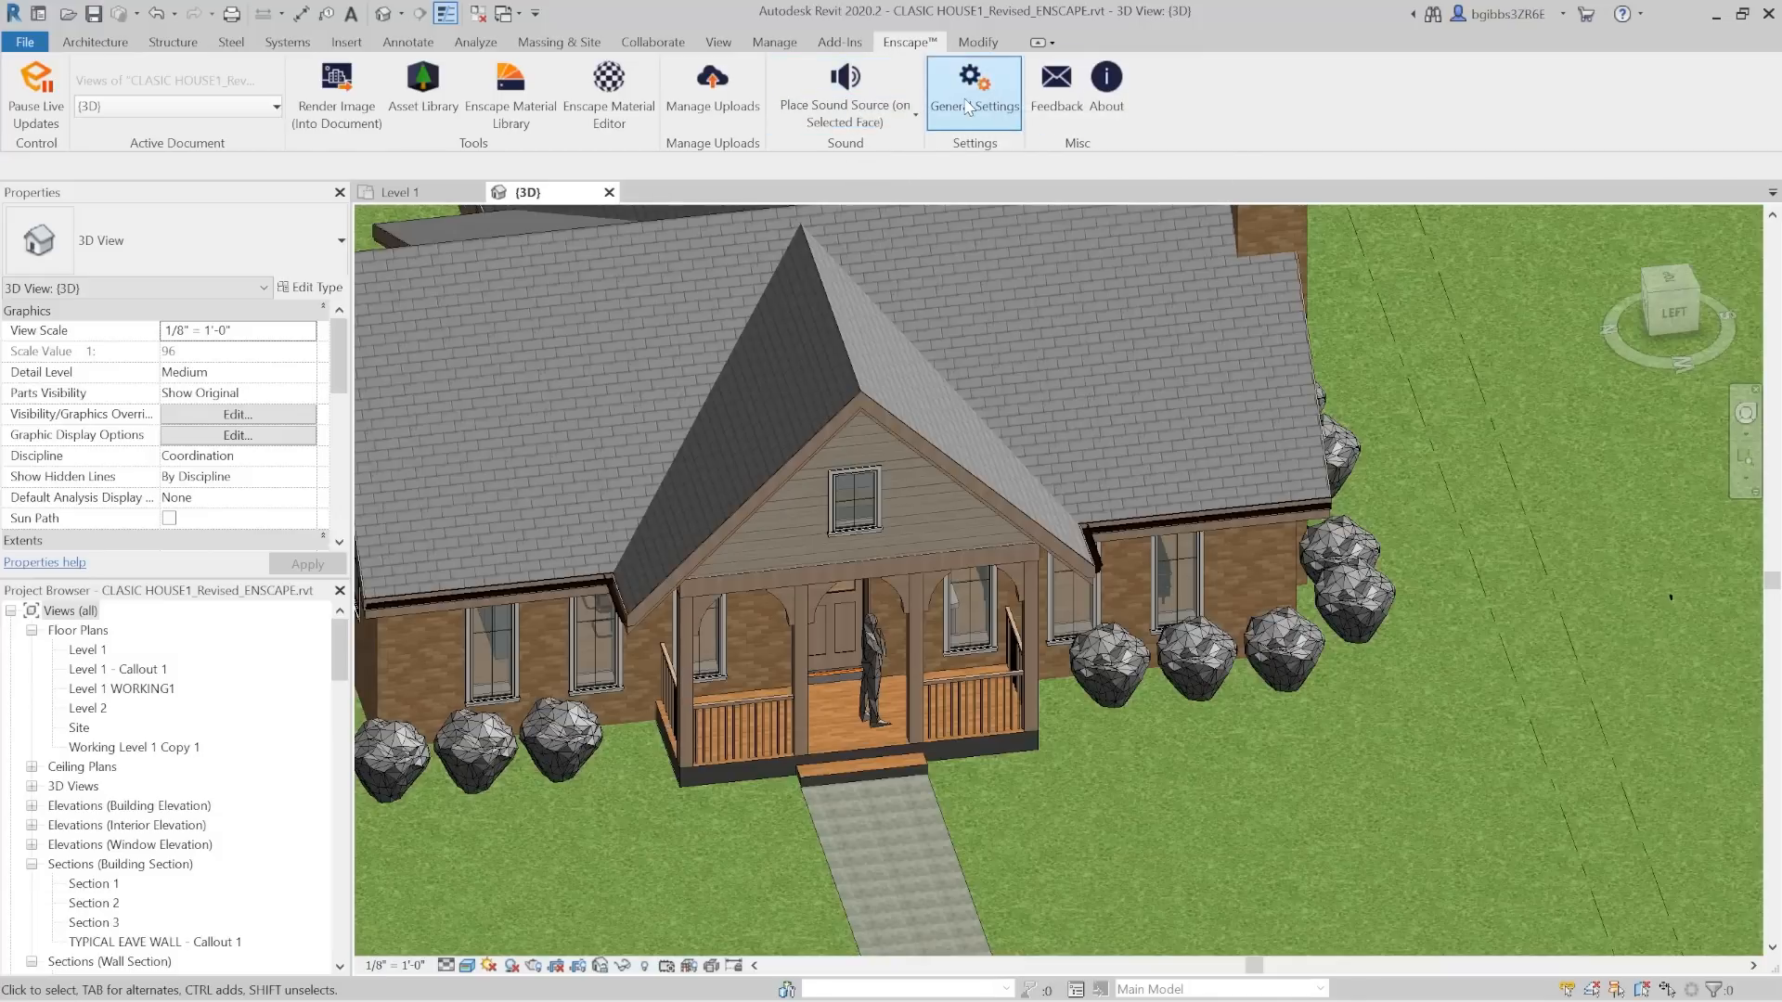
Step: Open Enscape General Settings and view the Rendering, Preferences, Licensing and Privacy, and Revit pages
click(971, 91)
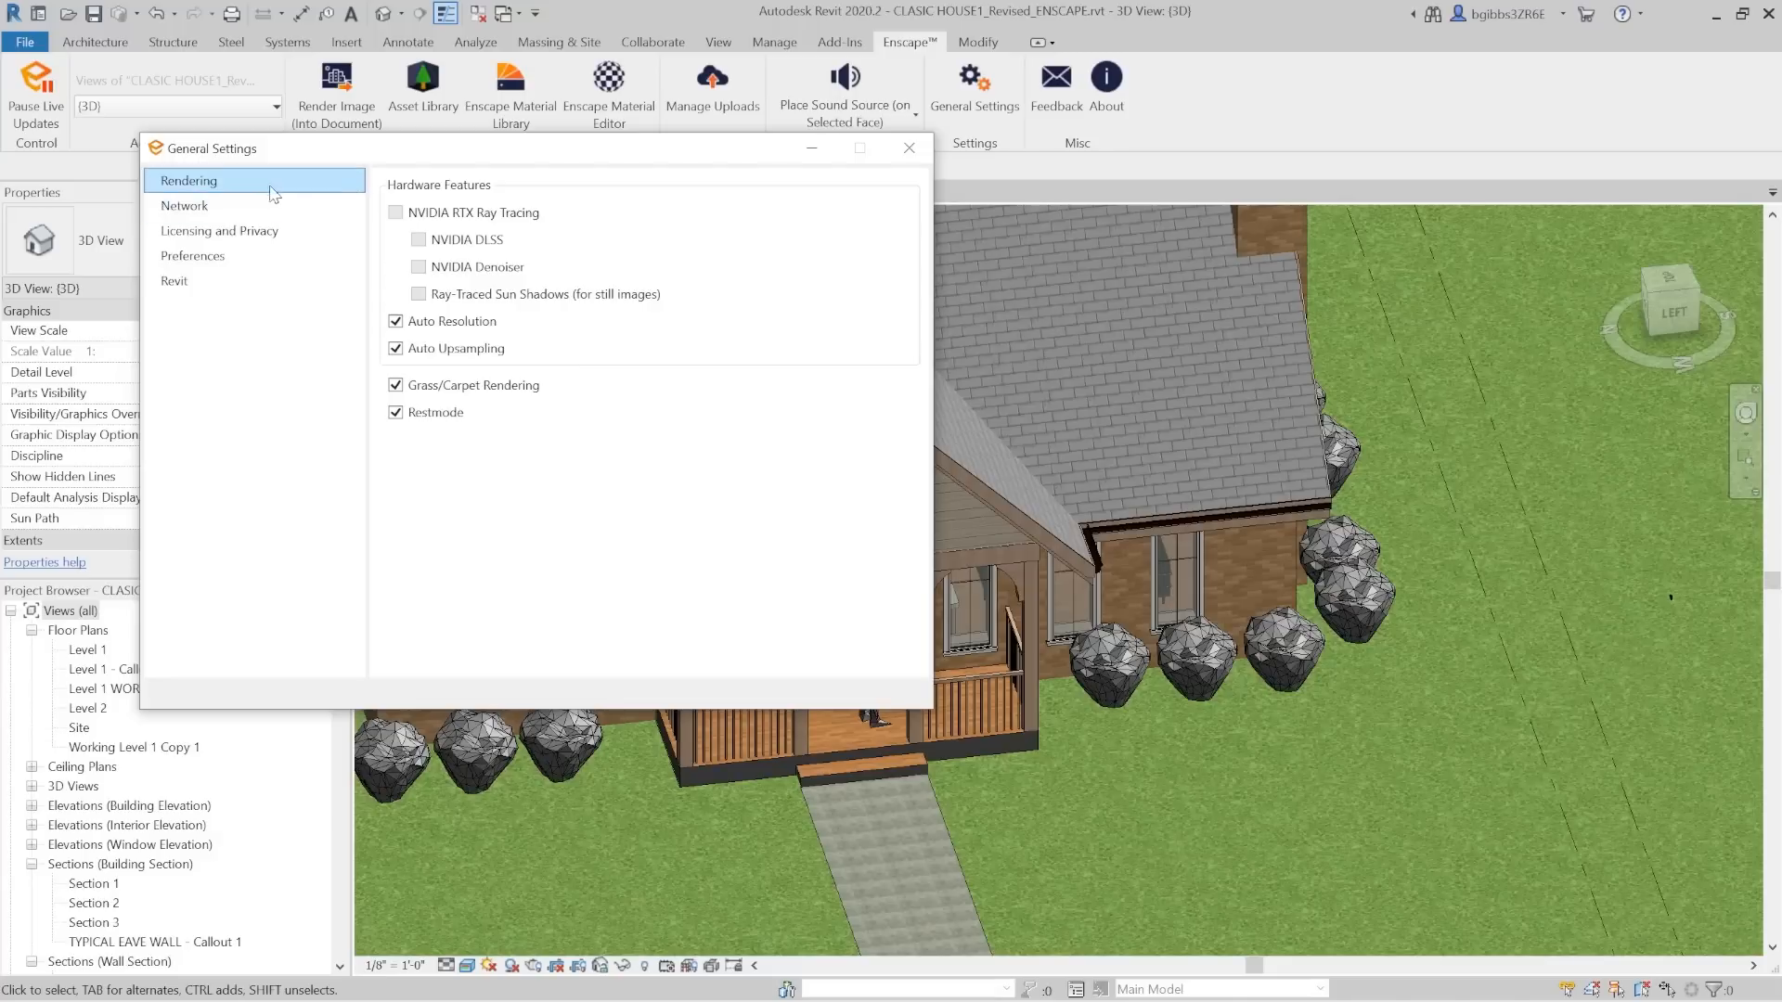
click(192, 256)
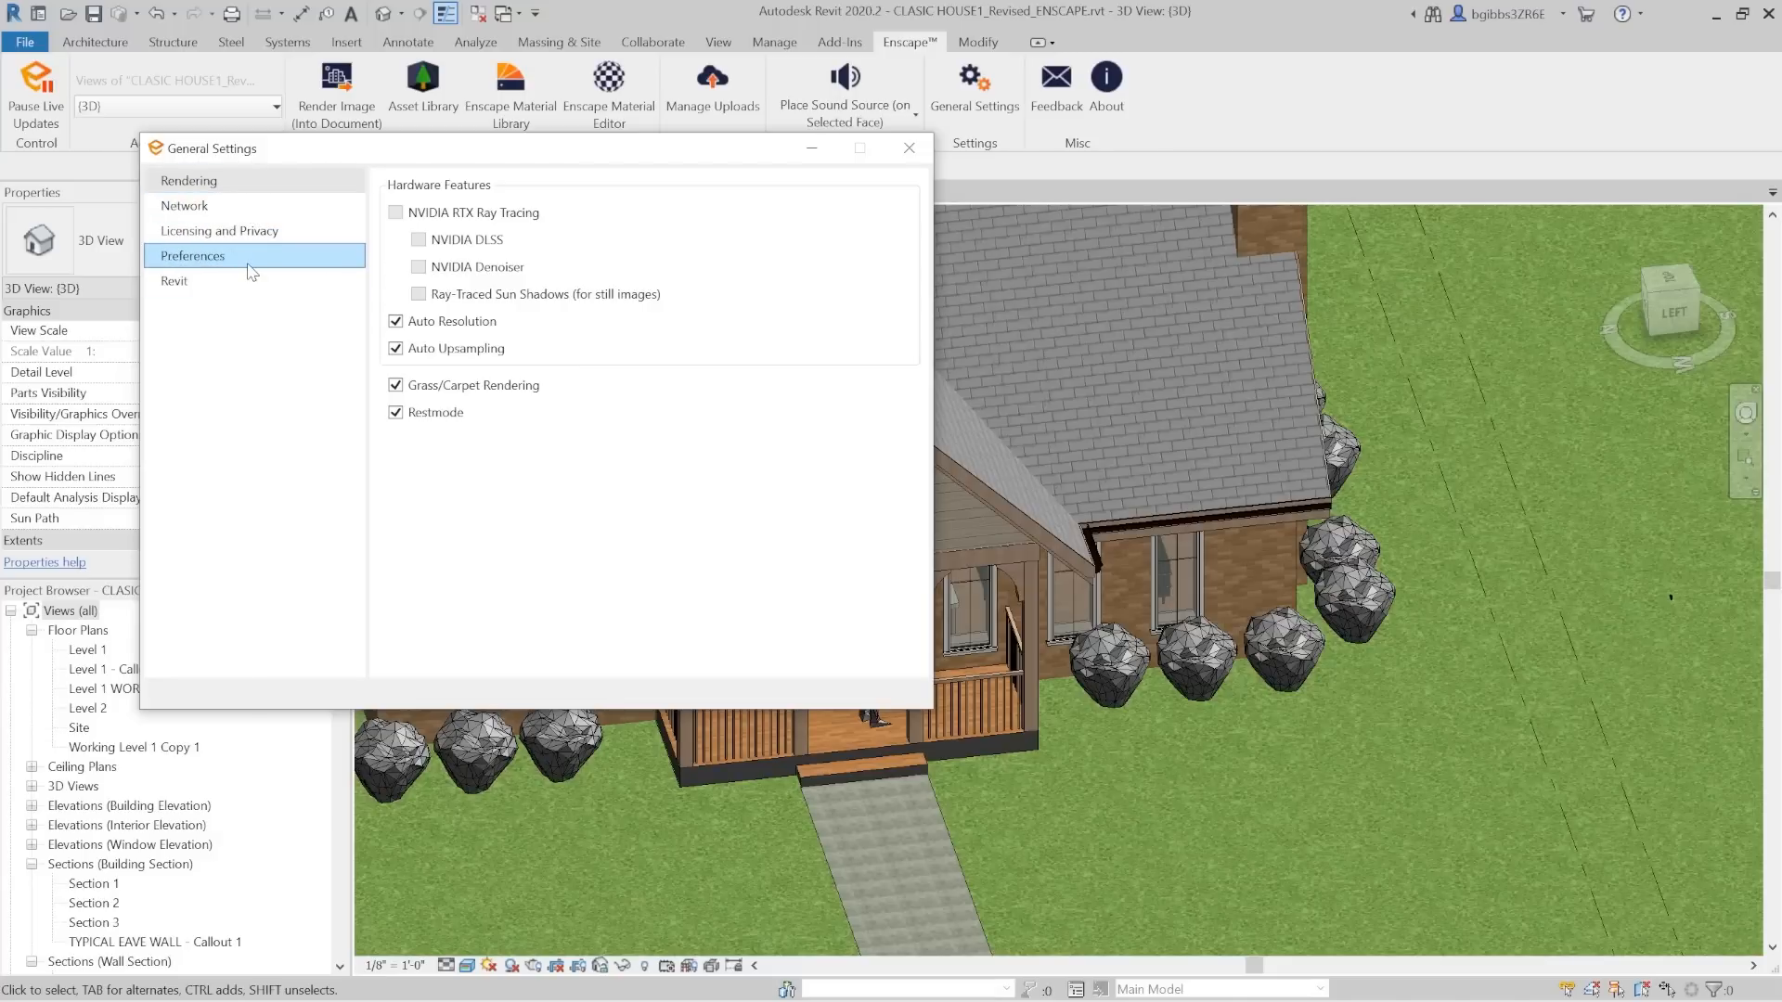
click(219, 231)
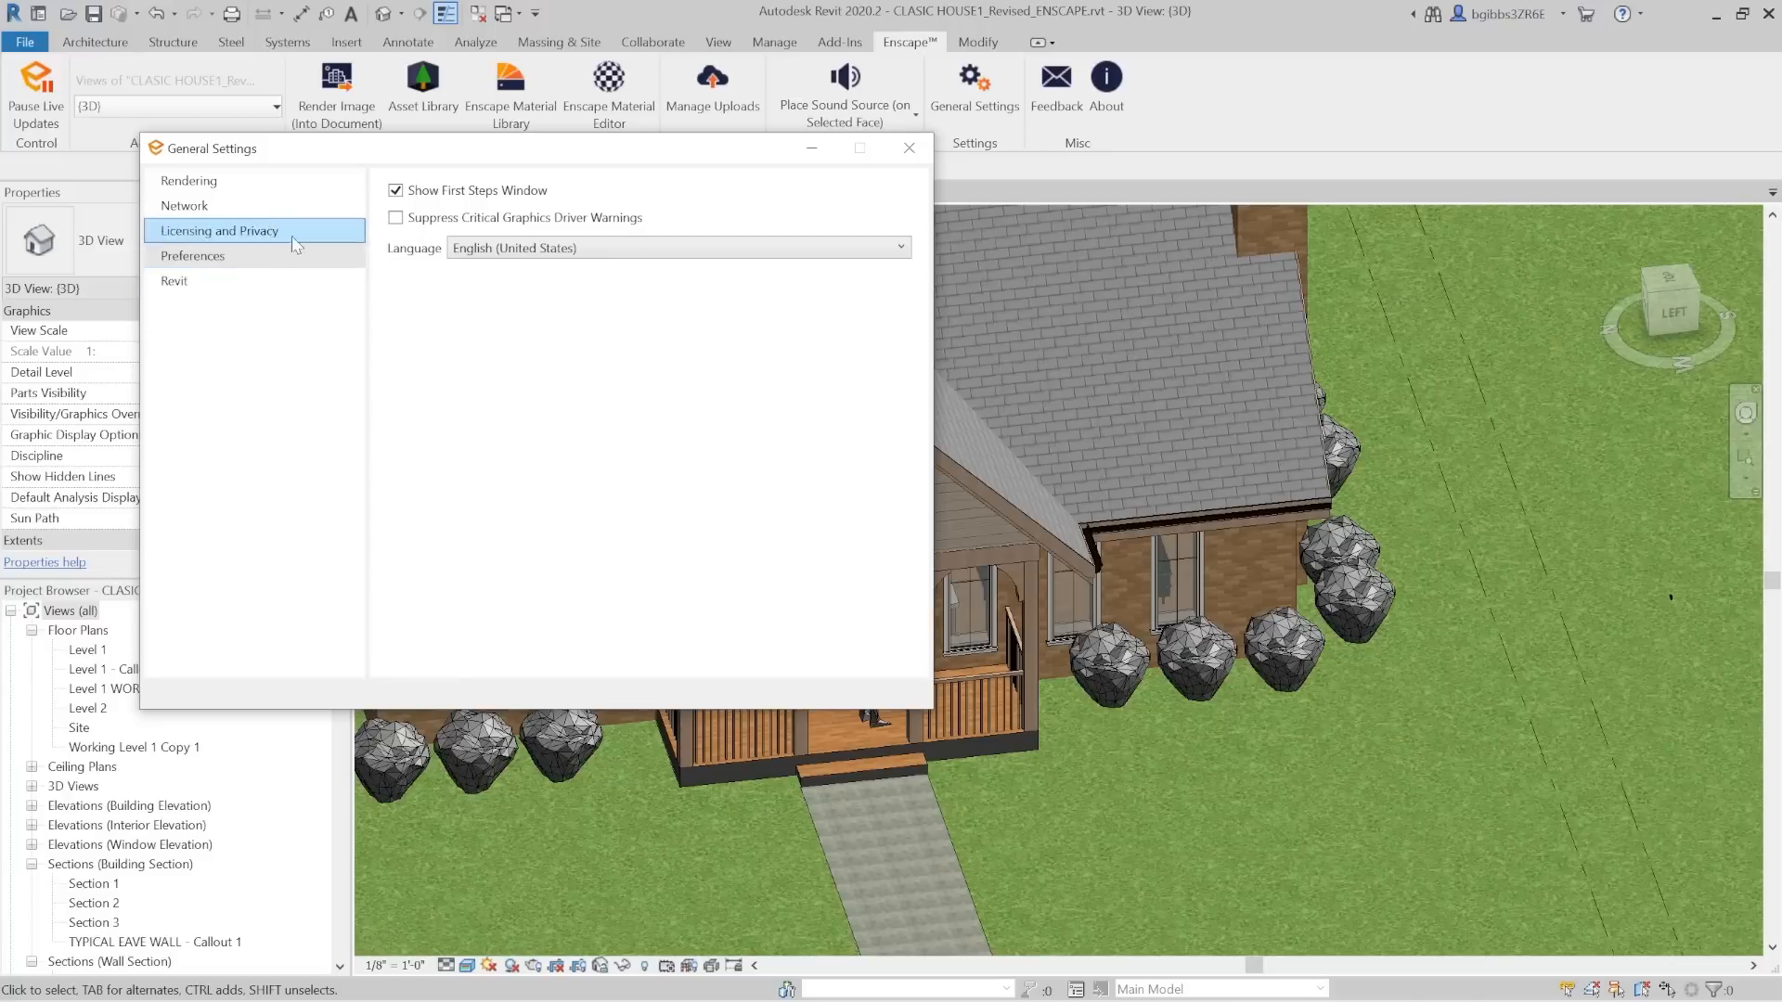
click(184, 206)
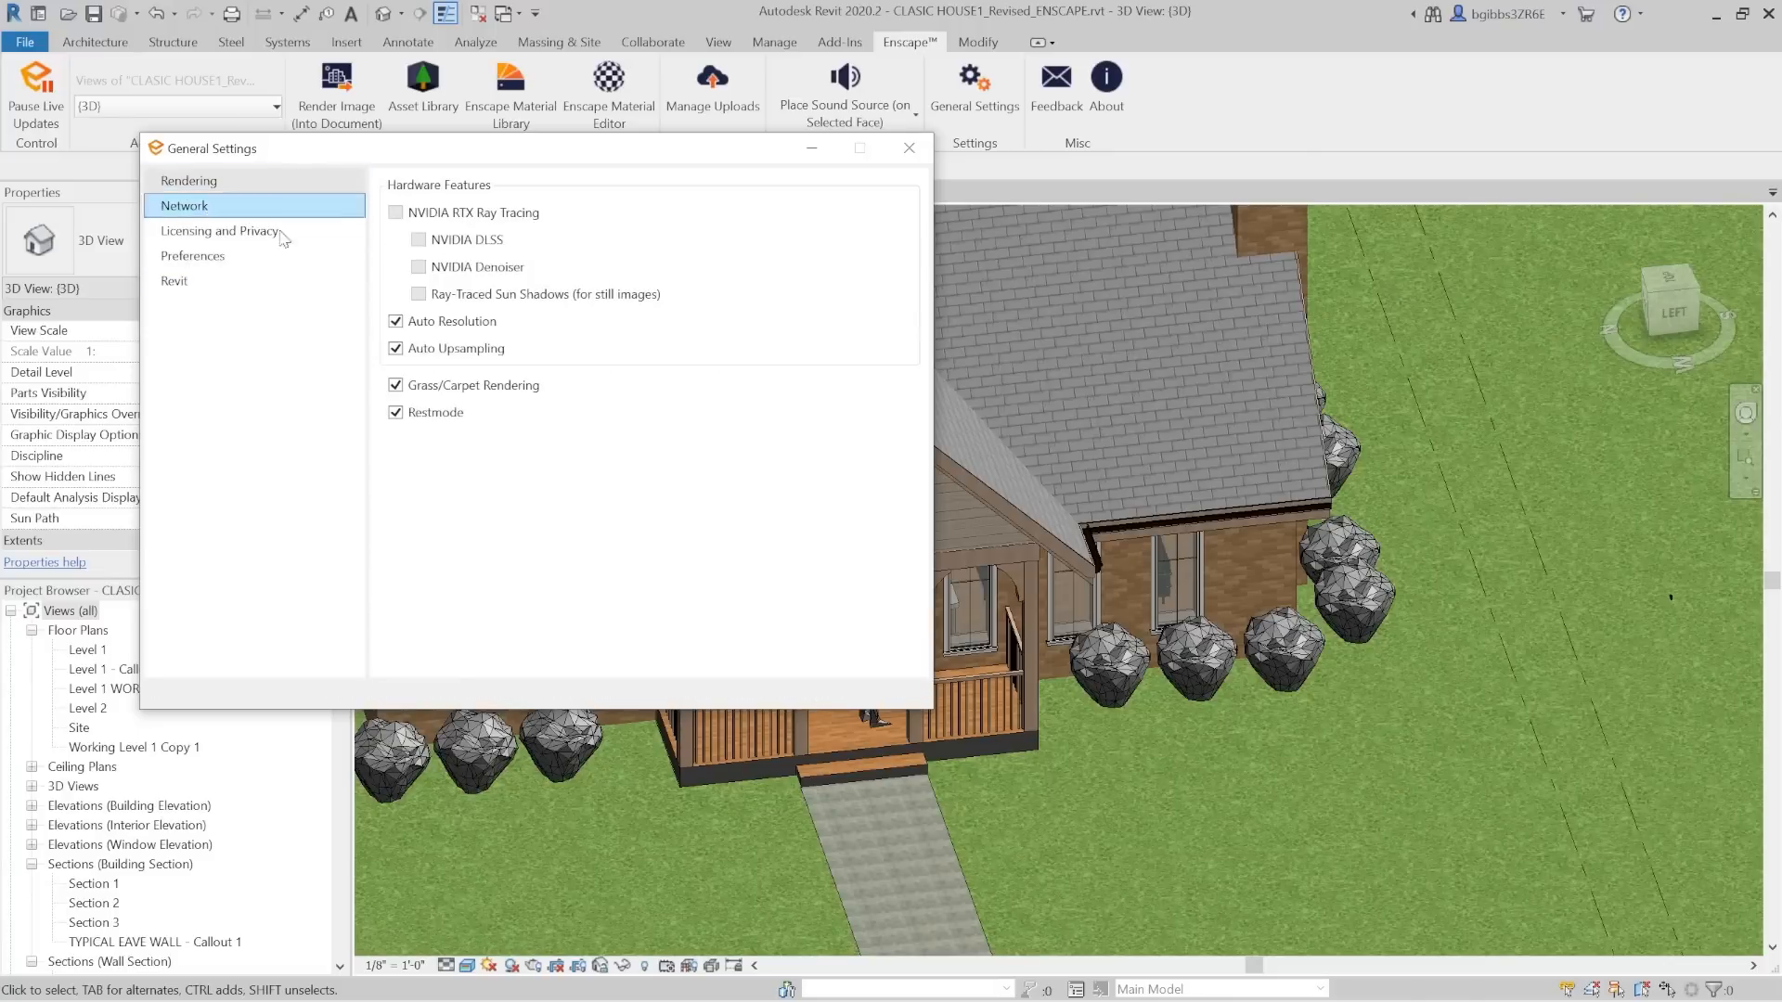
click(173, 280)
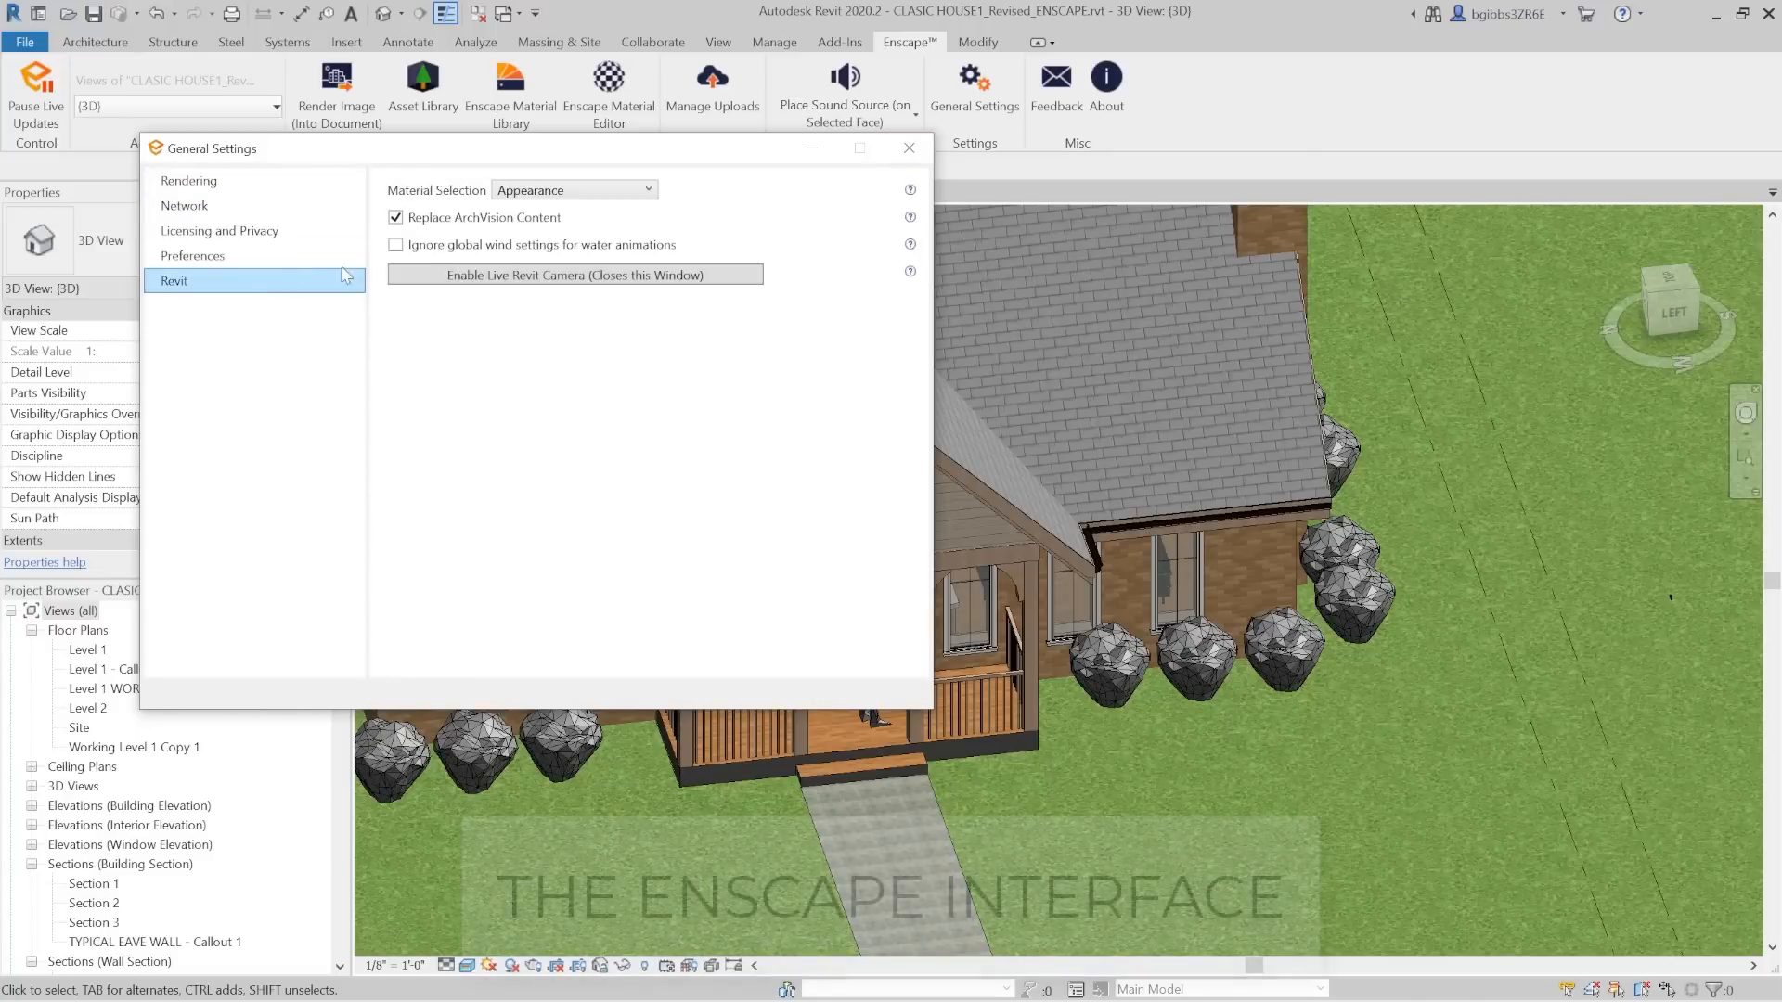